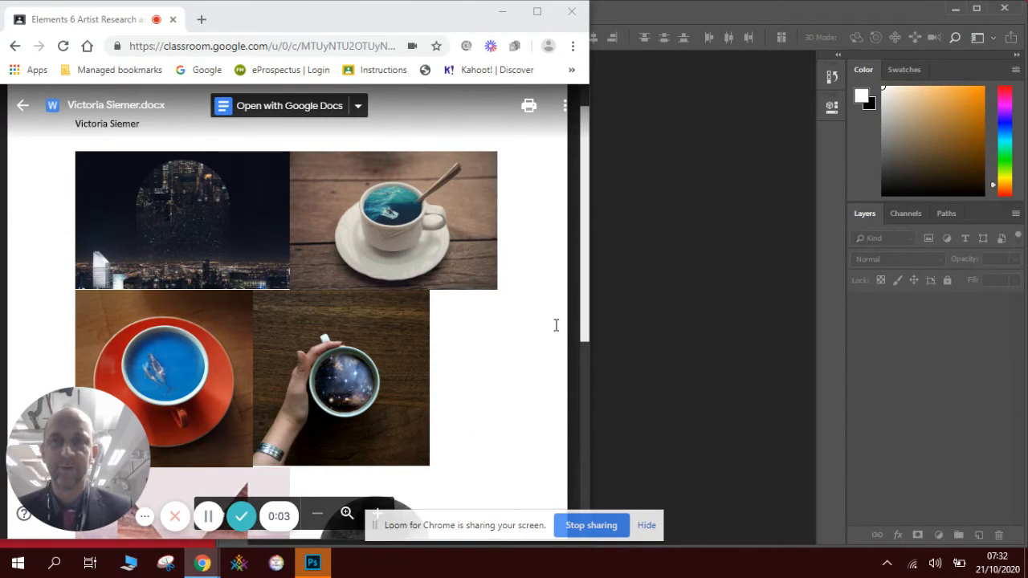
{"action": "mouse_move", "coordinate": [434, 222]}
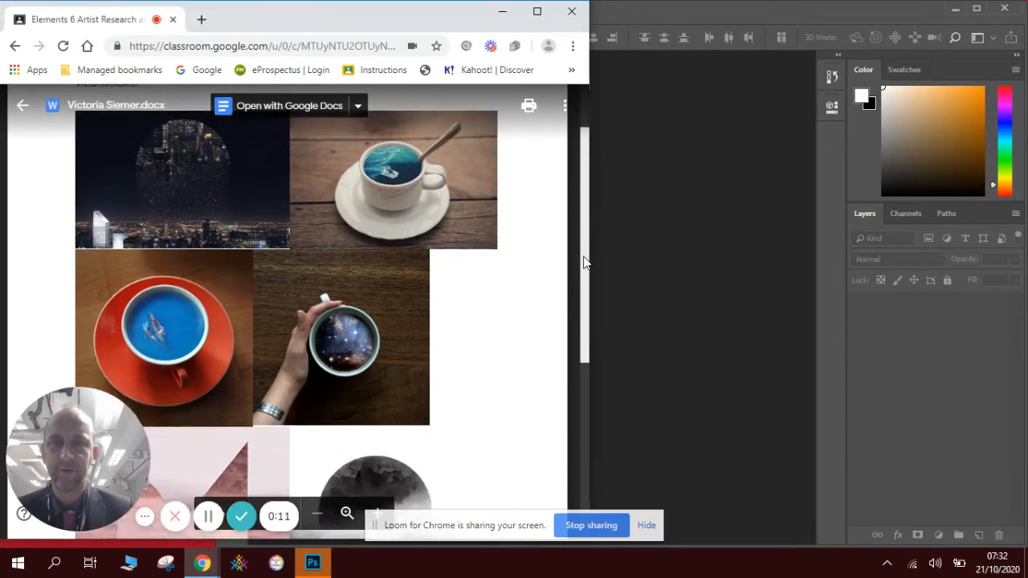
Review the Victoria Siemer research document, then open a new blank browser tab
{"action": "scroll", "scroll_direction": "down", "scroll_amount": 3}
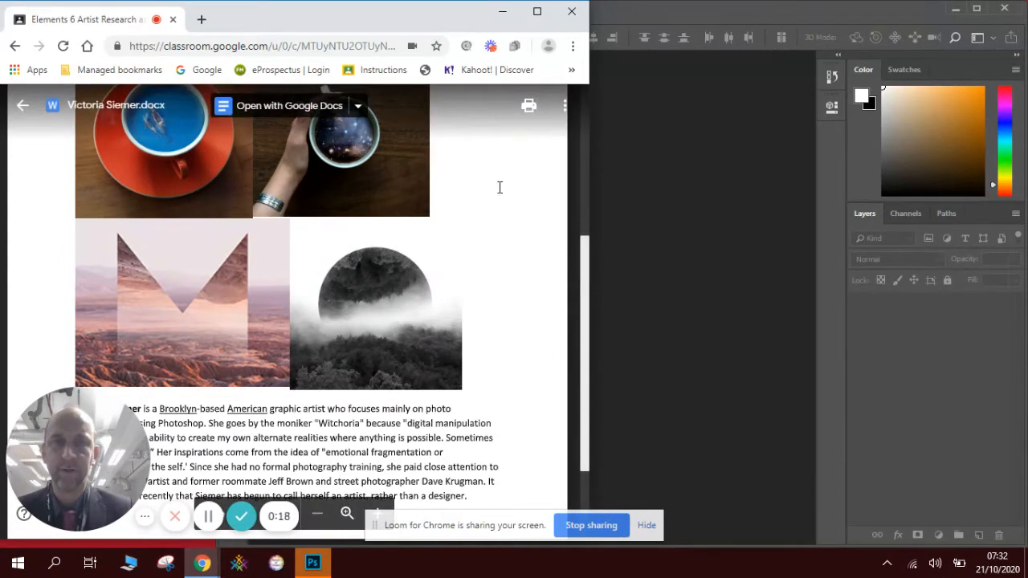
{"action": "left_click", "coordinate": [312, 562]}
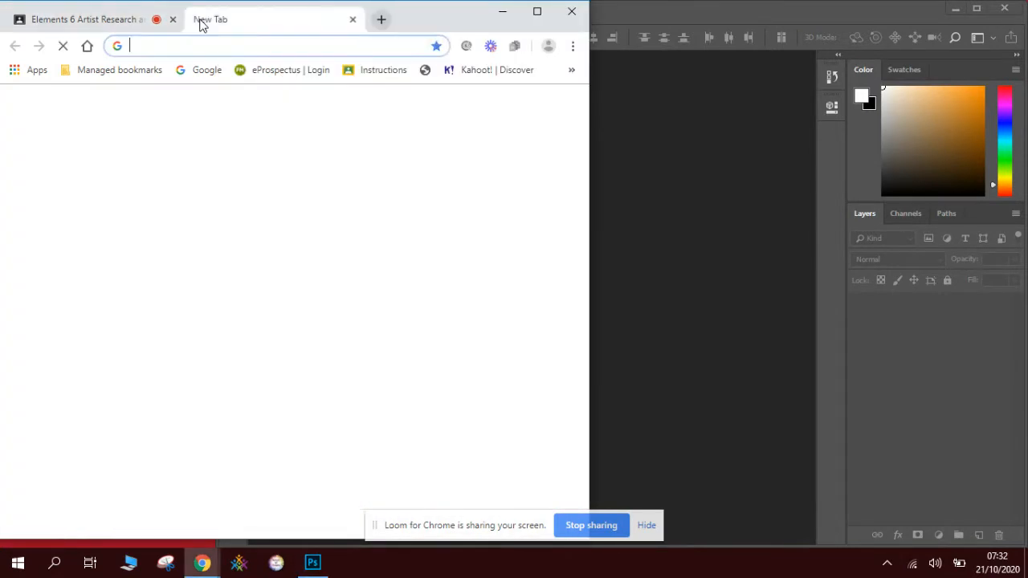
Open Google Drive and go into Saved Pictures > Examples
{"action": "left_click", "coordinate": [161, 390]}
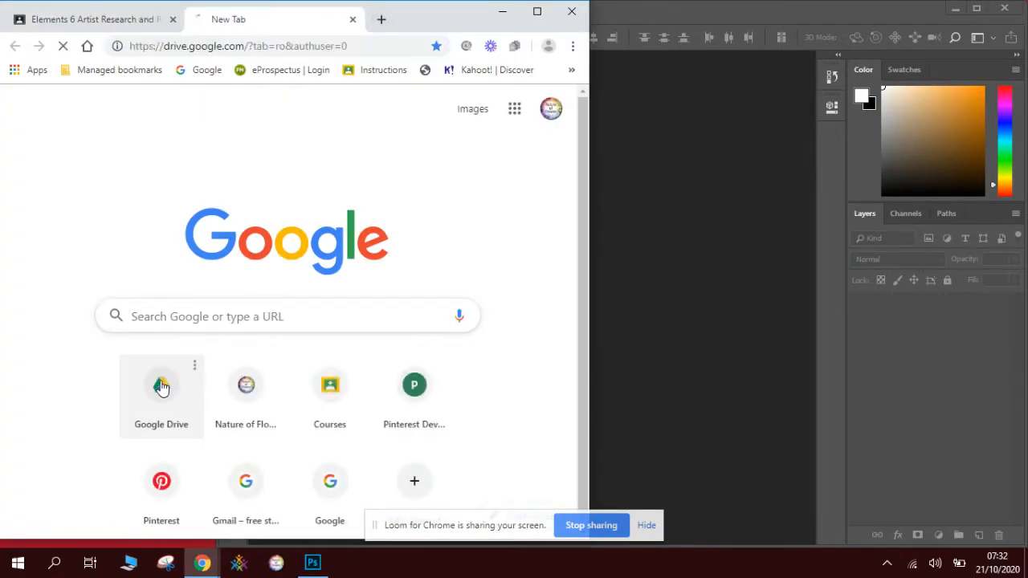
{"action": "left_click", "coordinate": [161, 386]}
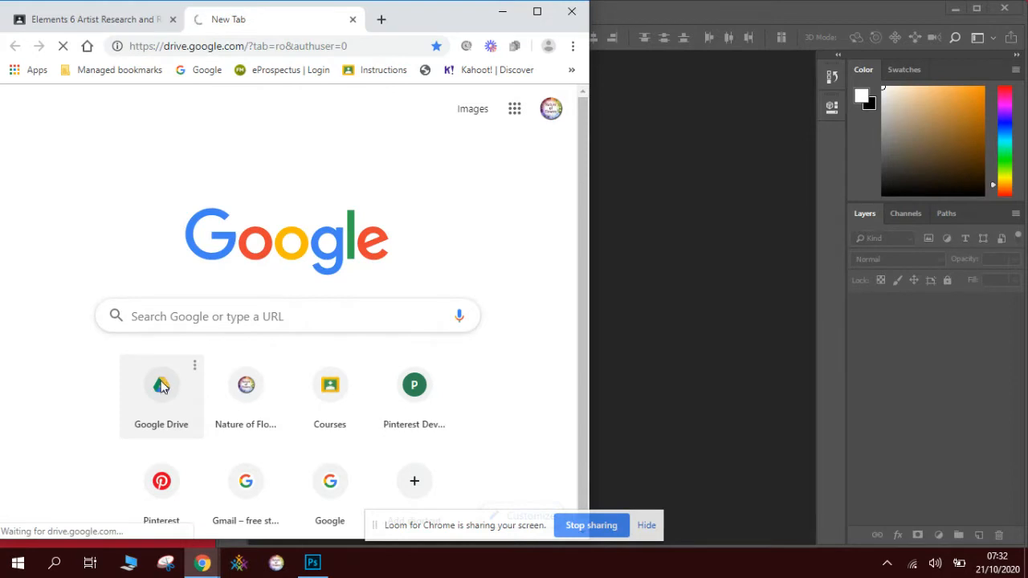
{"action": "left_click", "coordinate": [161, 386]}
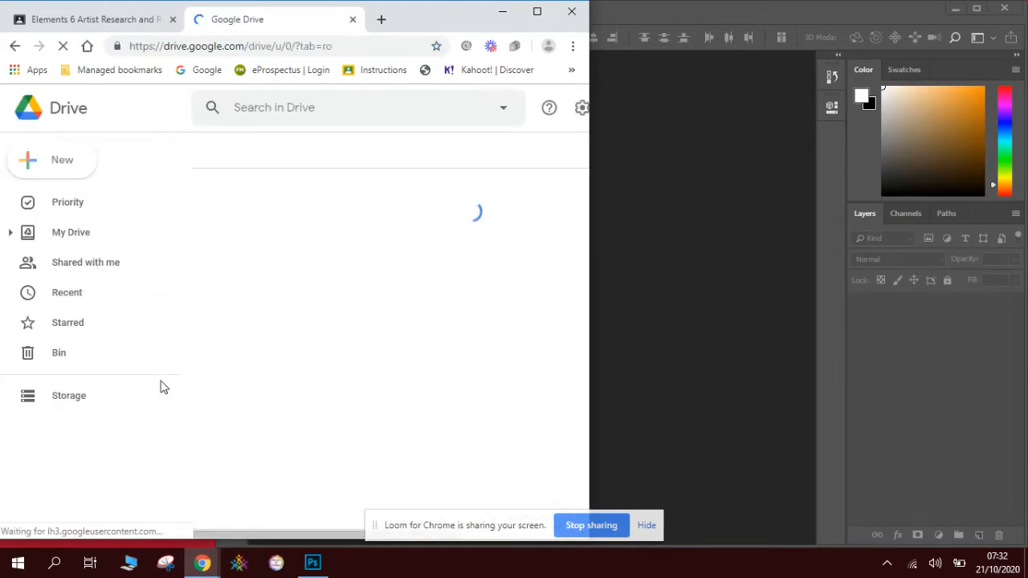
{"action": "left_click", "coordinate": [70, 232]}
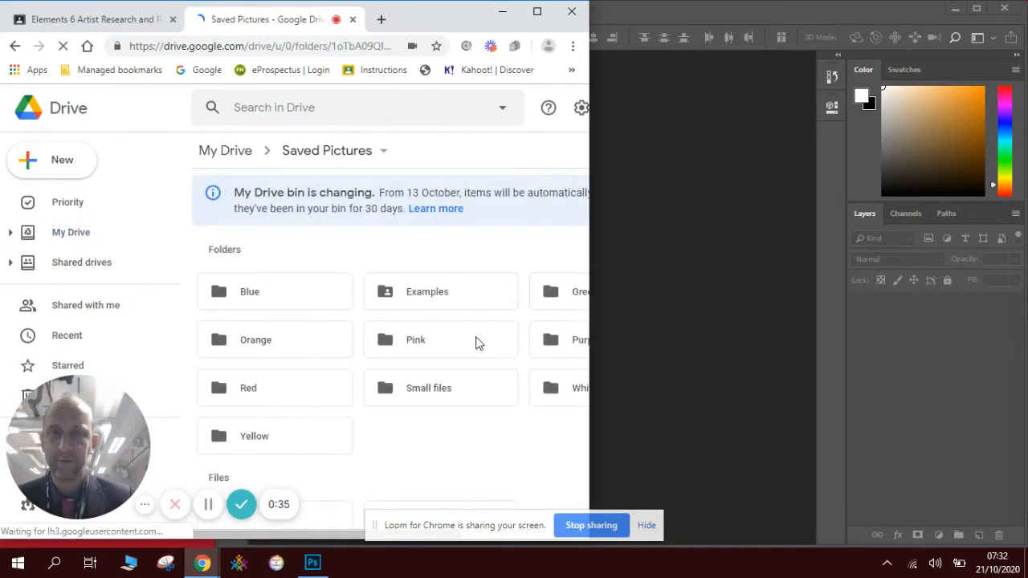
{"action": "double_click", "coordinate": [428, 292]}
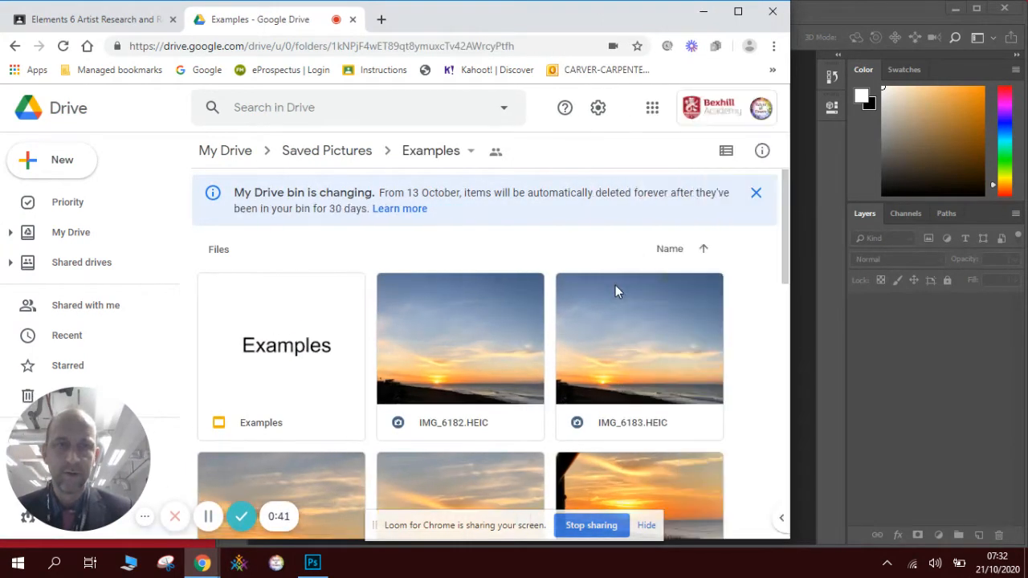
Browse the Examples folder files to find the sunset photo IMG_6185.HEIC
{"action": "scroll", "scroll_direction": "down", "scroll_amount": 3}
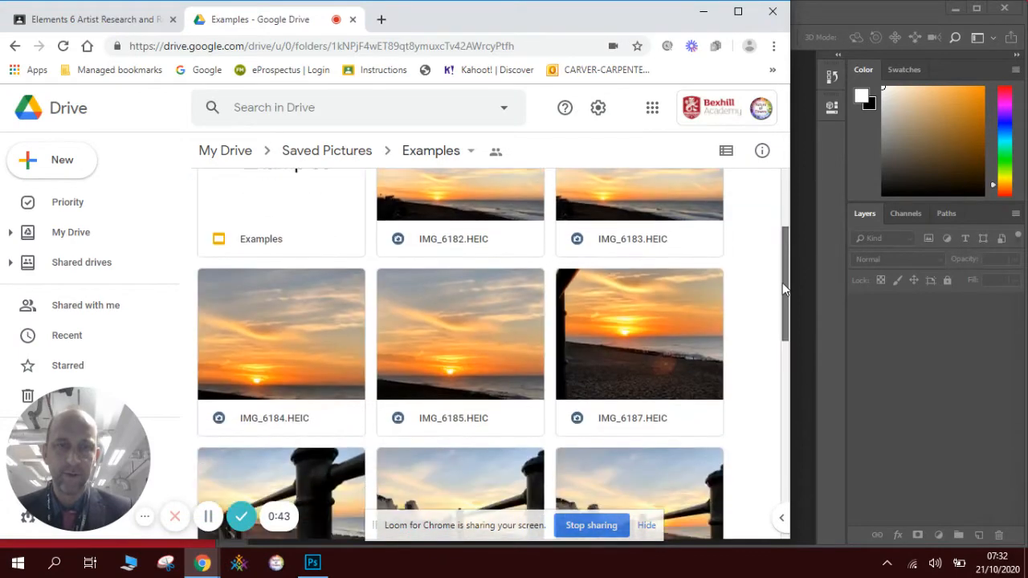
{"action": "scroll", "scroll_direction": "down", "scroll_amount": 3}
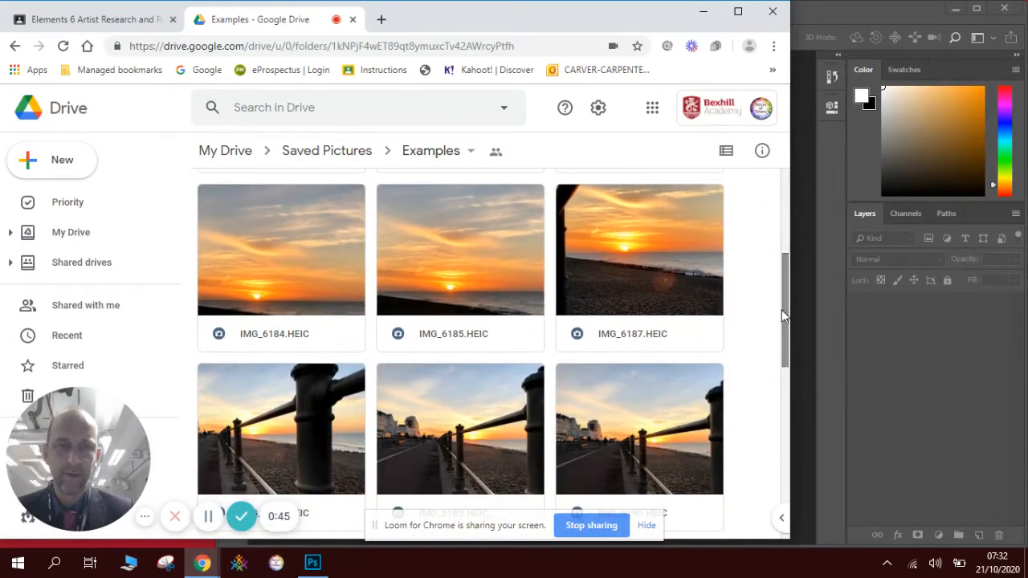
{"action": "scroll", "scroll_direction": "down", "scroll_amount": 3}
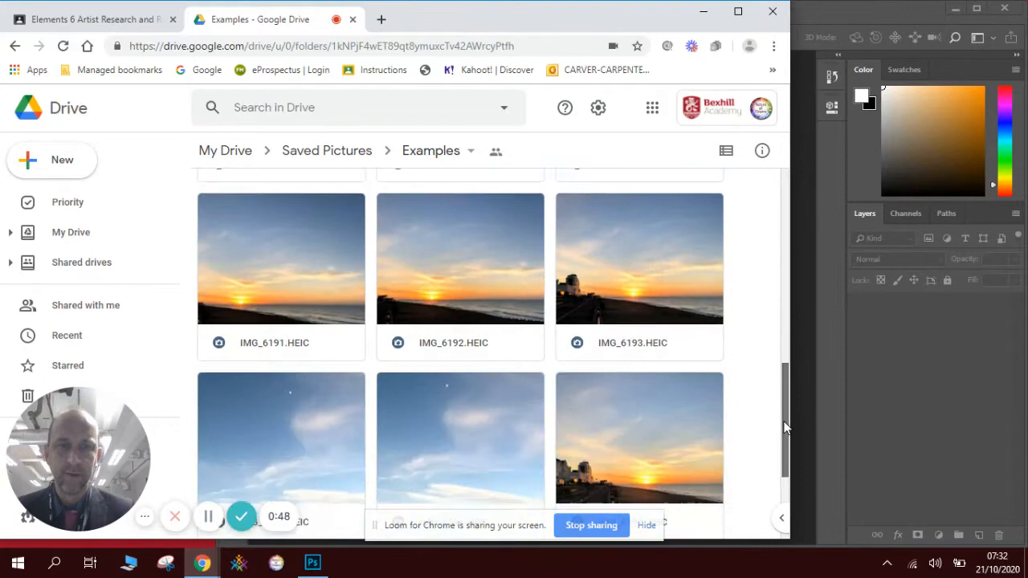
{"action": "scroll", "scroll_direction": "down", "scroll_amount": 3}
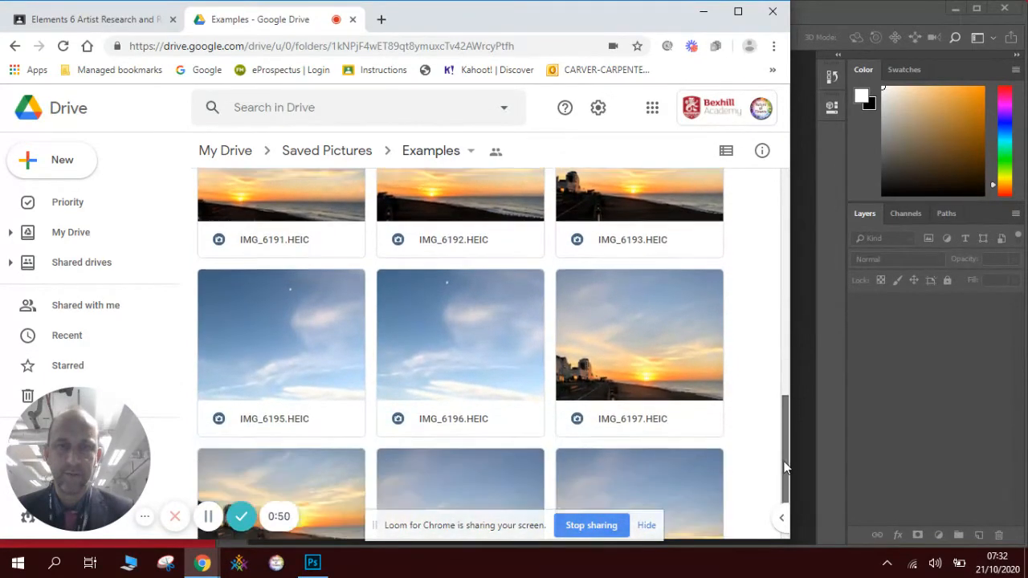
{"action": "scroll", "scroll_direction": "up", "scroll_amount": 3}
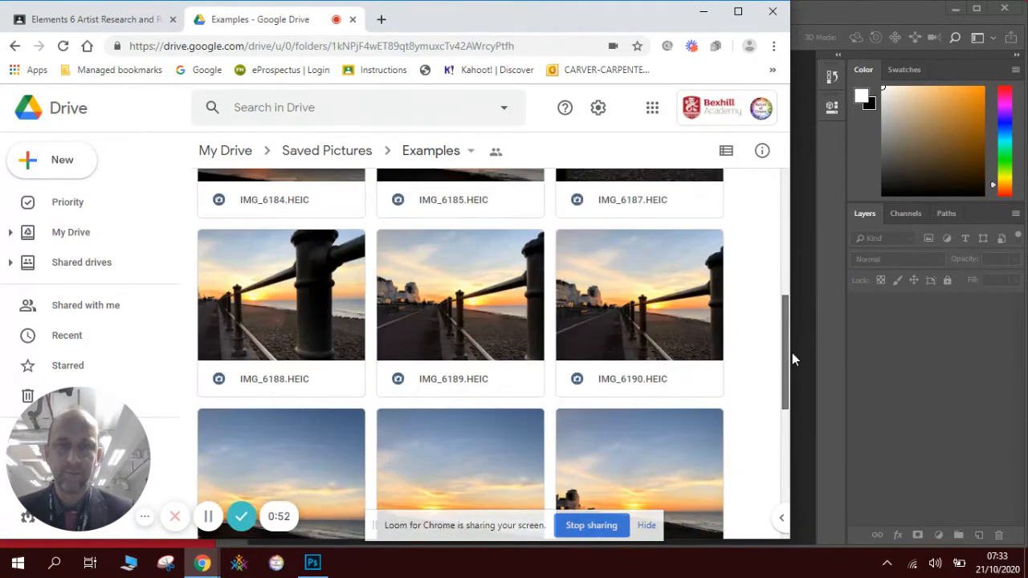
{"action": "scroll", "scroll_direction": "up", "scroll_amount": 3}
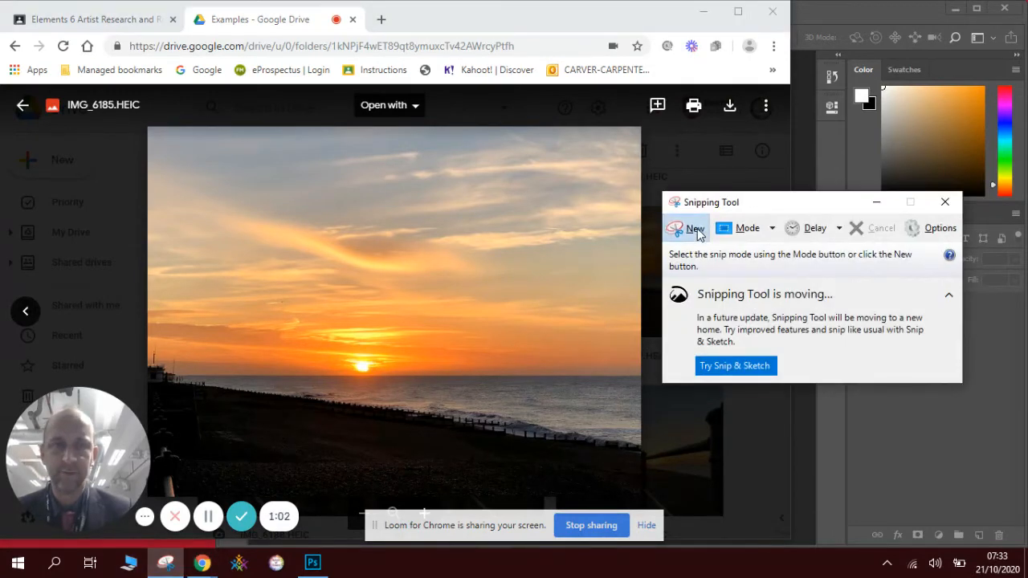
Snip the IMG_6185 sunset photo with Snipping Tool, then switch to Photoshop
{"action": "left_click", "coordinate": [695, 228]}
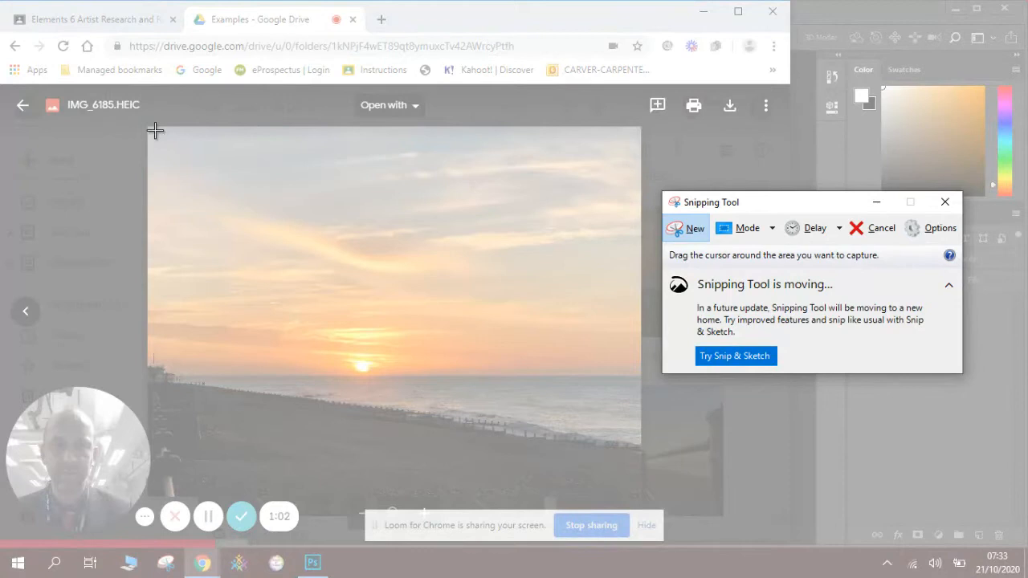
{"action": "left_click_drag", "start_coordinate": [155, 130], "coordinate": [332, 320]}
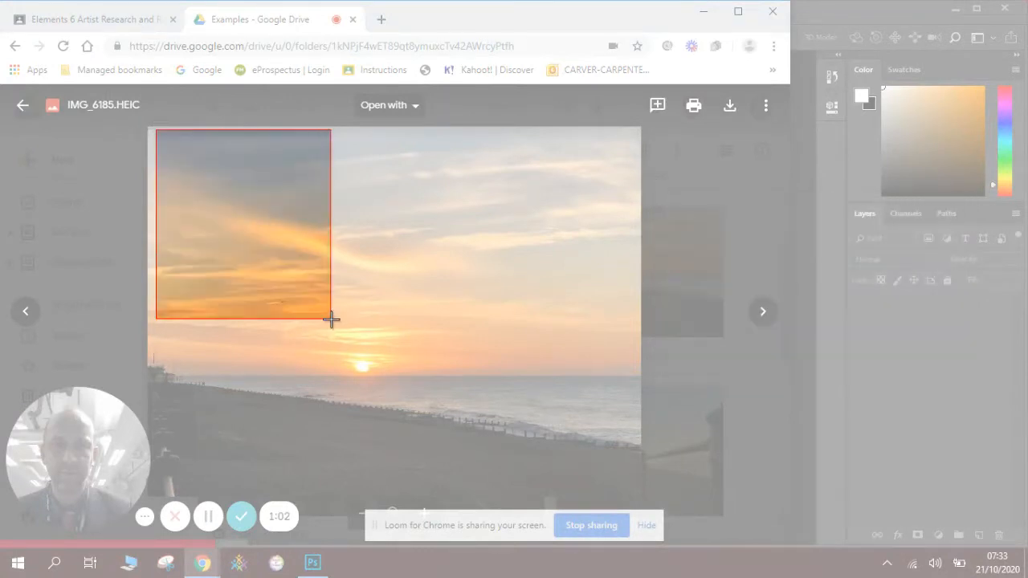
{"action": "left_click_drag", "start_coordinate": [331, 319], "coordinate": [639, 495]}
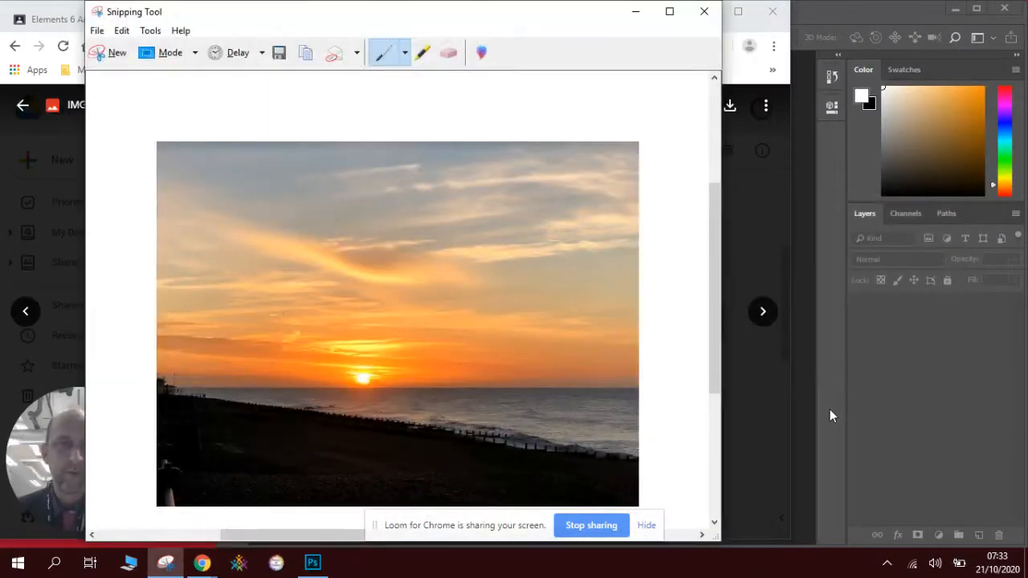
{"action": "left_click", "coordinate": [313, 562]}
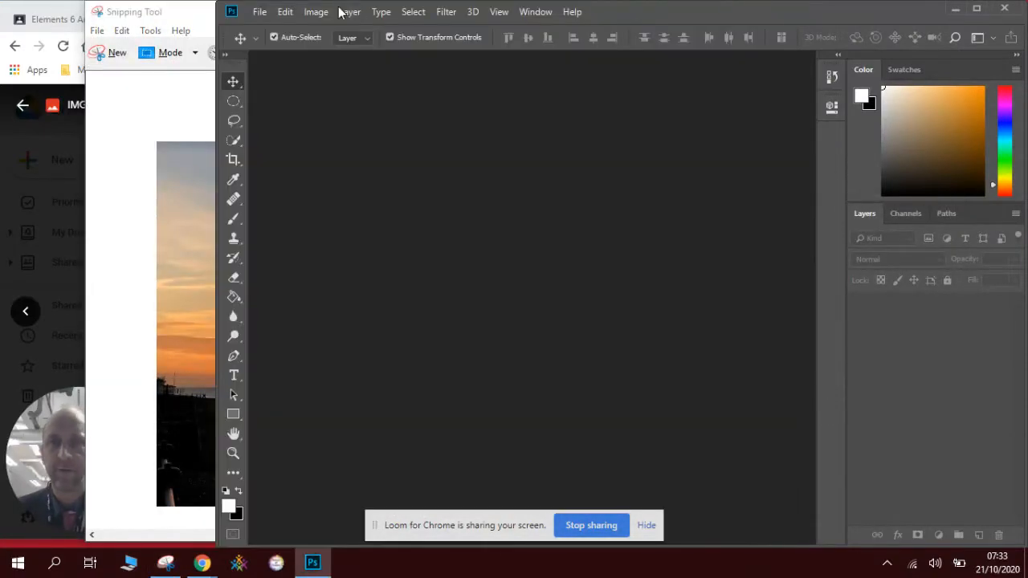
Start a new Photoshop document from the File menu
{"action": "left_click", "coordinate": [260, 12]}
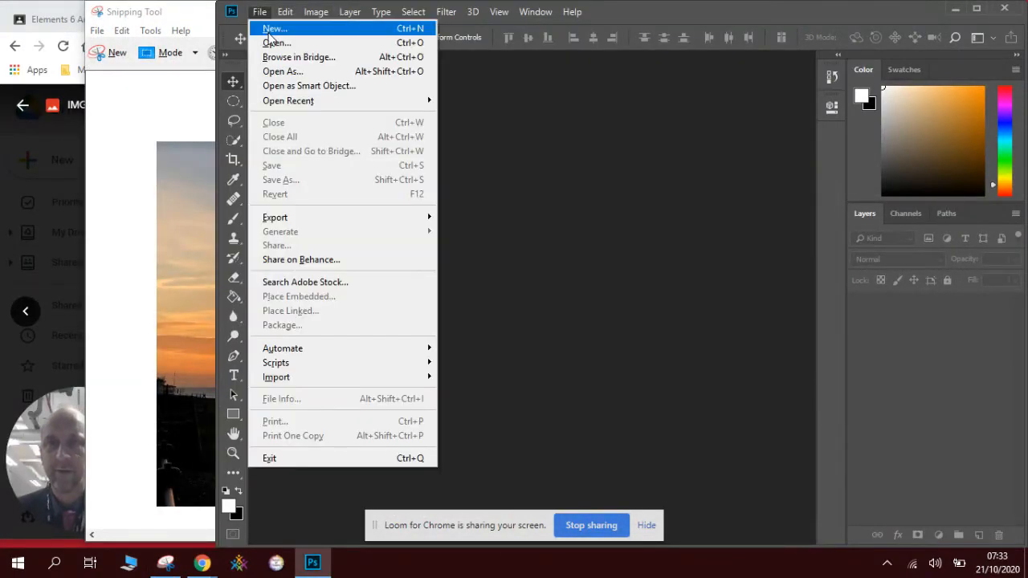
{"action": "left_click", "coordinate": [275, 28]}
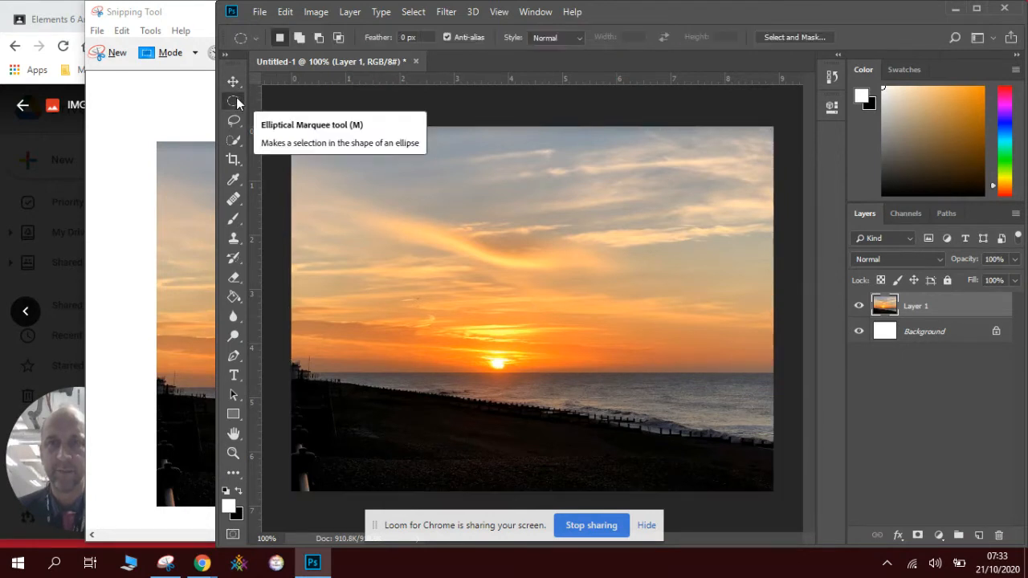
{"action": "mouse_move", "coordinate": [417, 210]}
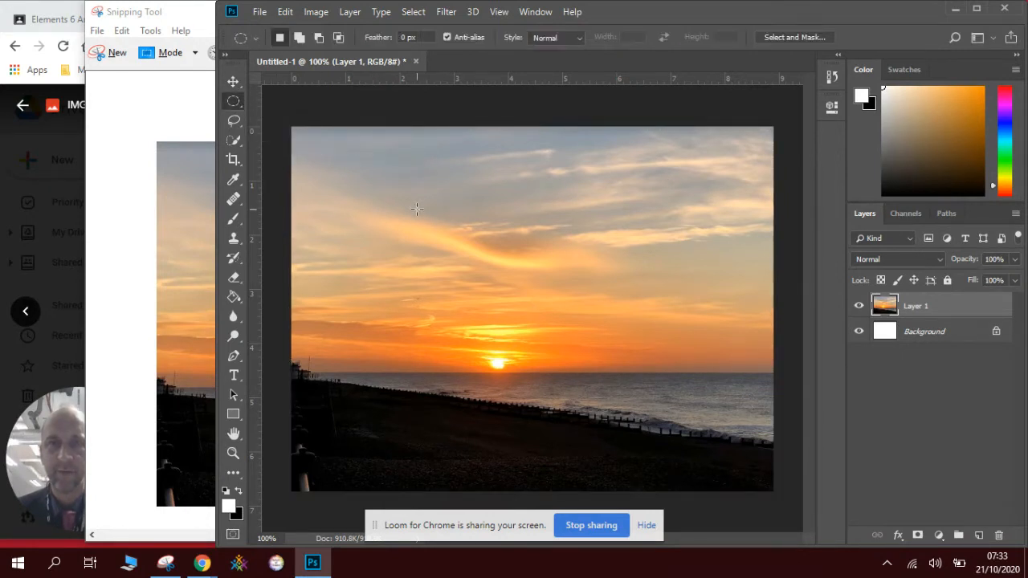
{"action": "mouse_move", "coordinate": [415, 238]}
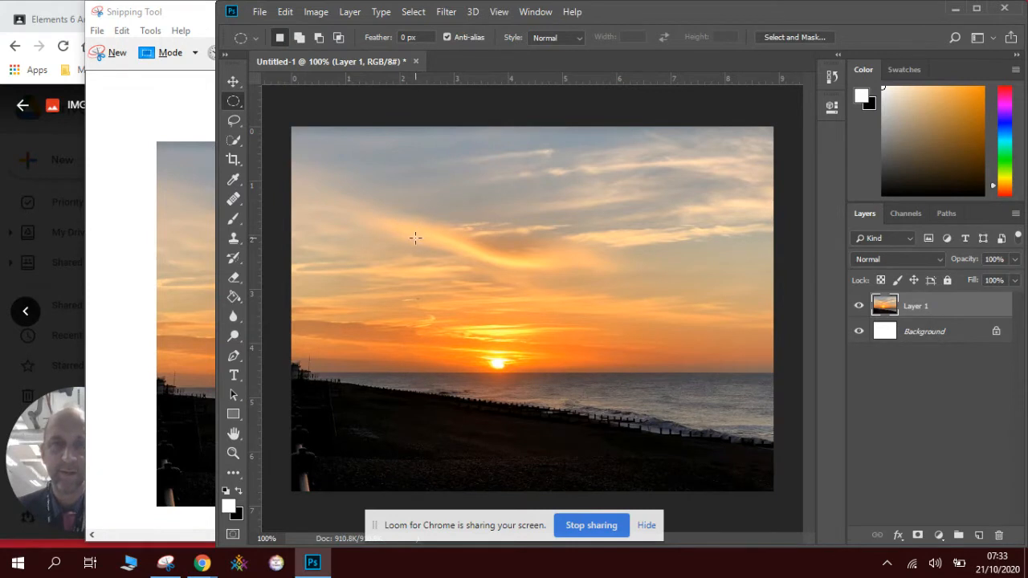
{"action": "mouse_move", "coordinate": [413, 228]}
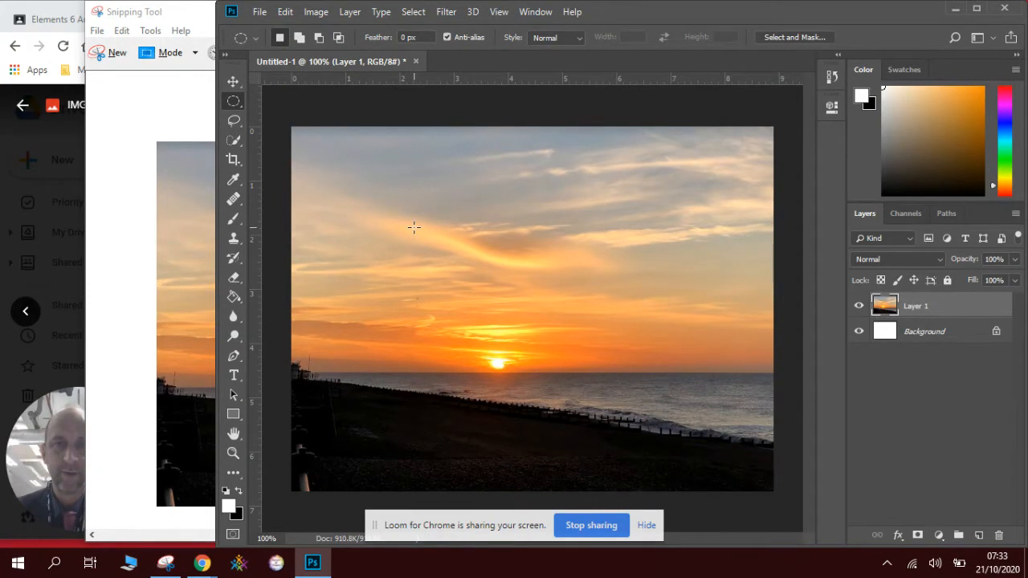
Select a circle around the sun and copy it onto Layer 2
{"action": "left_click_drag", "start_coordinate": [414, 227], "coordinate": [631, 428]}
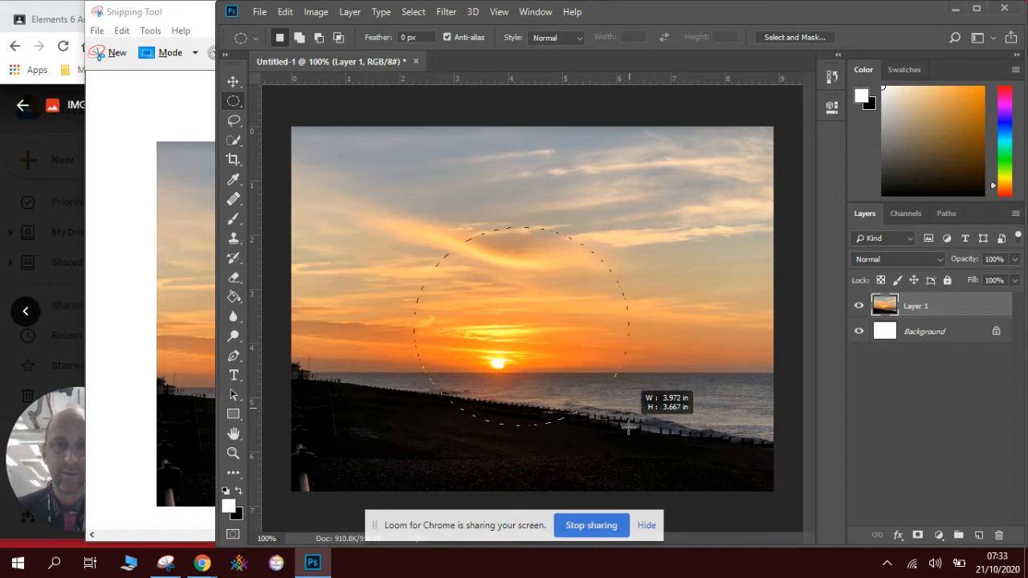
{"action": "left_click_drag", "start_coordinate": [629, 428], "coordinate": [649, 452]}
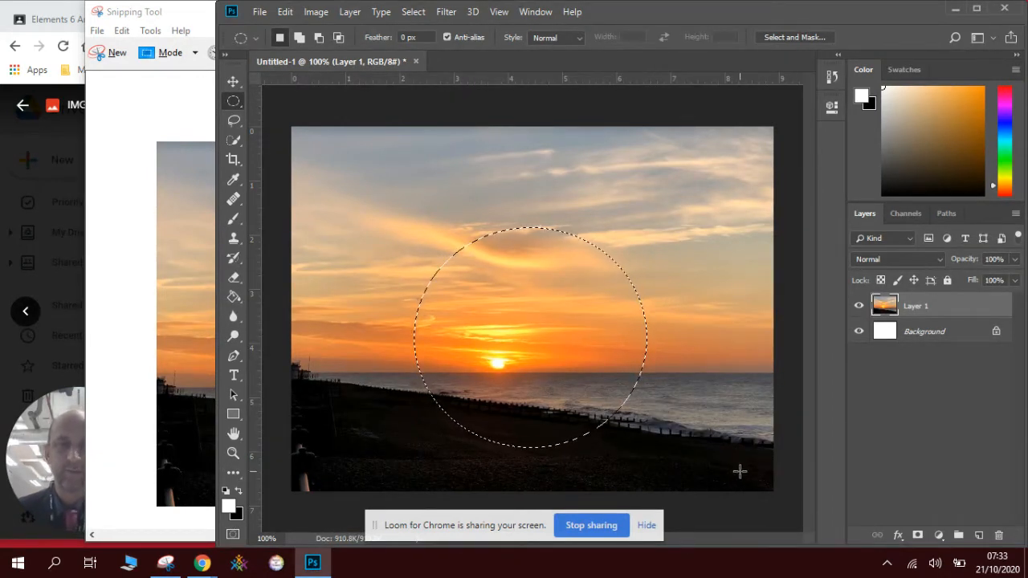
{"action": "left_click", "coordinate": [285, 11]}
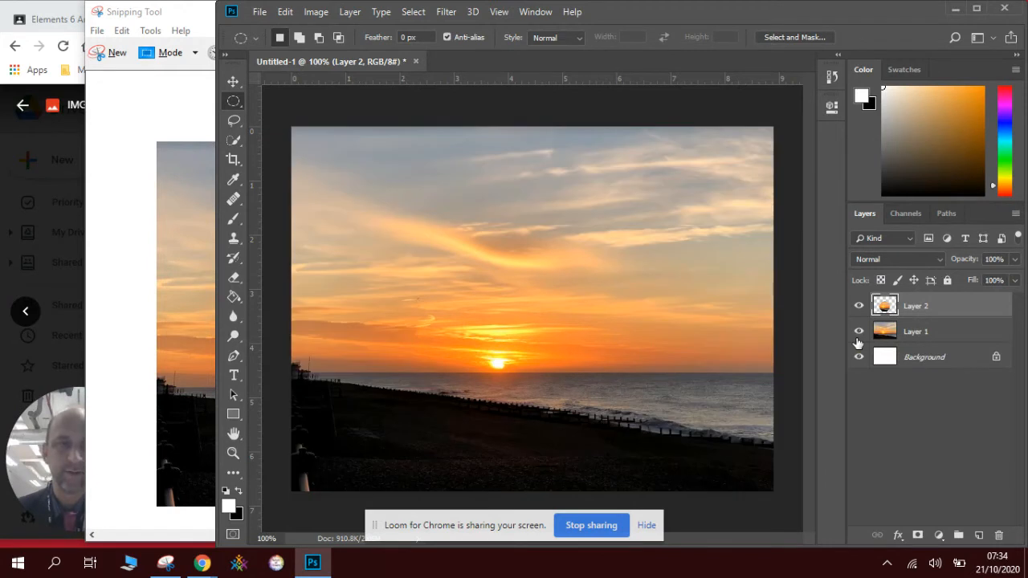
Flip the Layer 2 circle vertically and reposition it over the scene
{"action": "left_click", "coordinate": [858, 331]}
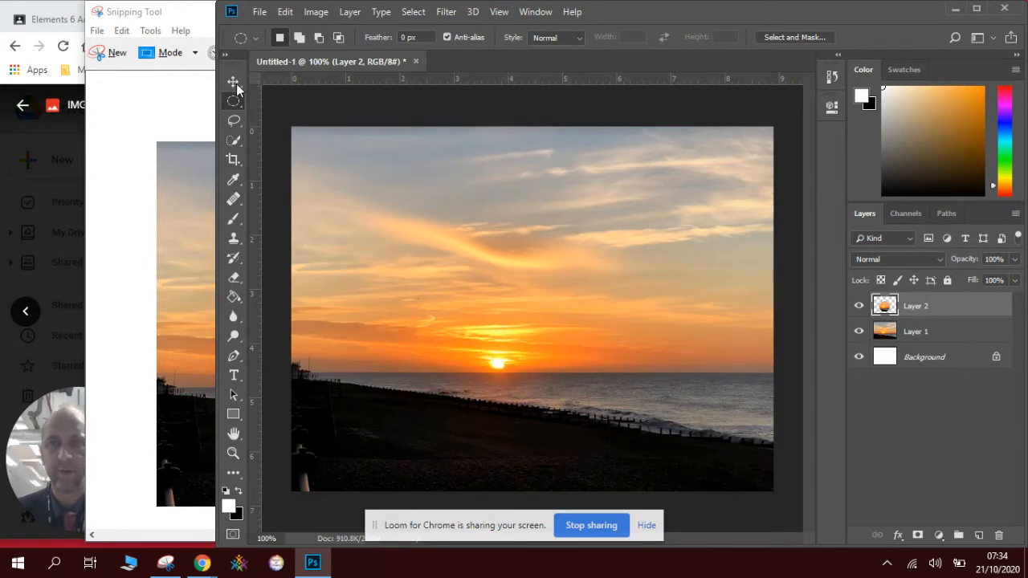
{"action": "left_click", "coordinate": [233, 82]}
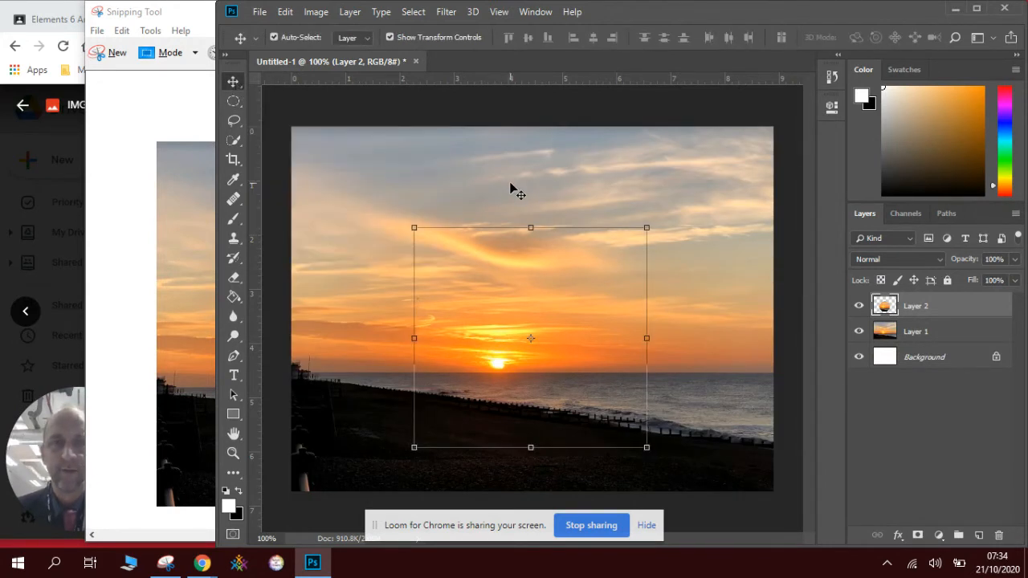
{"action": "mouse_move", "coordinate": [478, 213]}
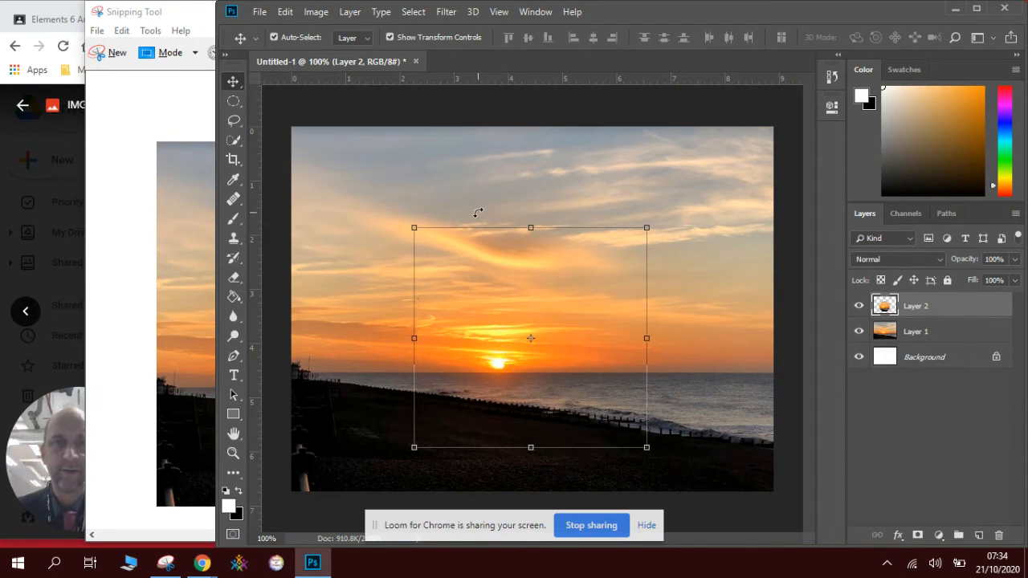
{"action": "mouse_move", "coordinate": [474, 234]}
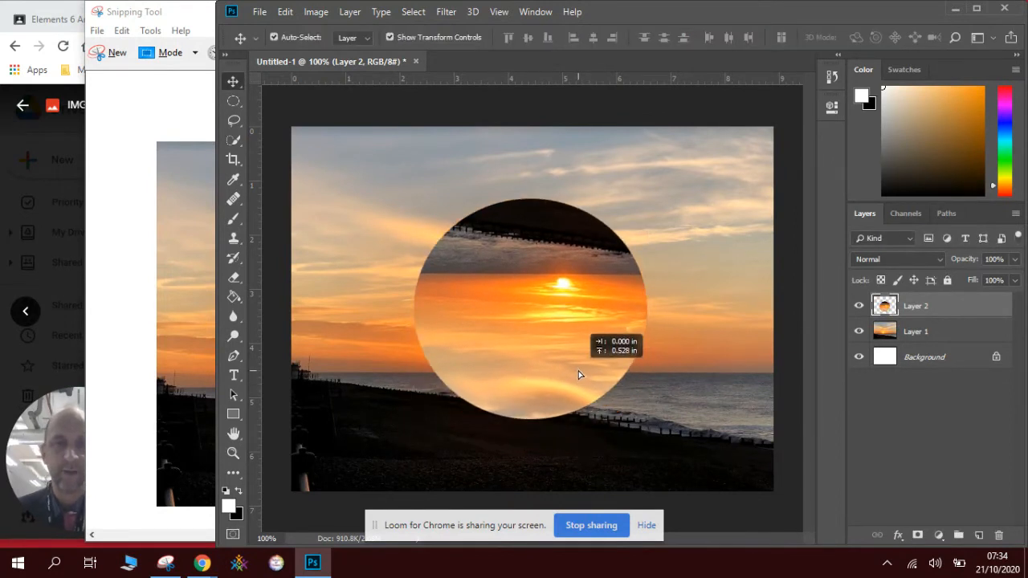
{"action": "left_click_drag", "start_coordinate": [579, 375], "coordinate": [582, 359]}
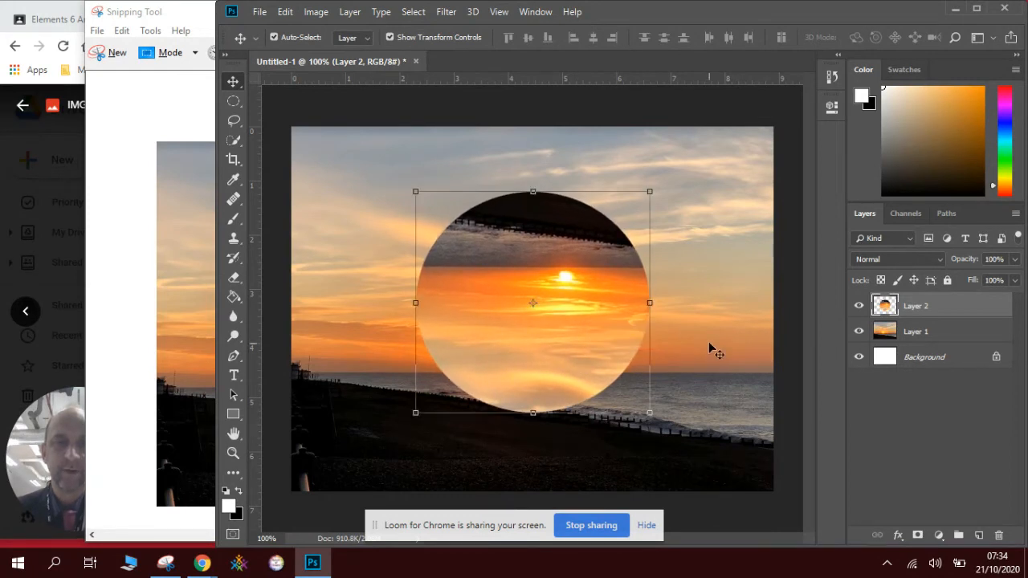
Make Layer 1 active and choose the Eraser tool
{"action": "left_click", "coordinate": [916, 331]}
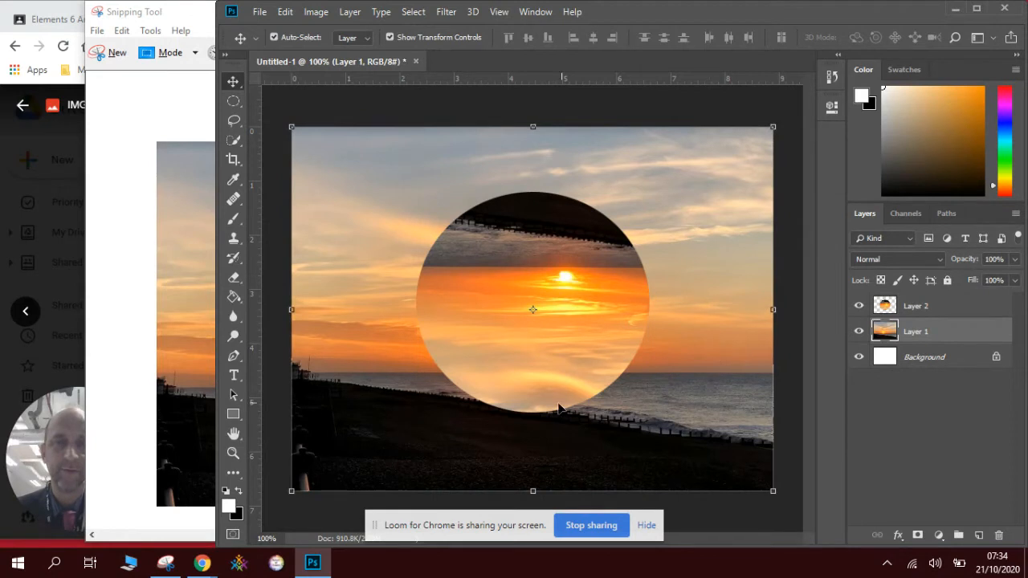
{"action": "mouse_move", "coordinate": [671, 440]}
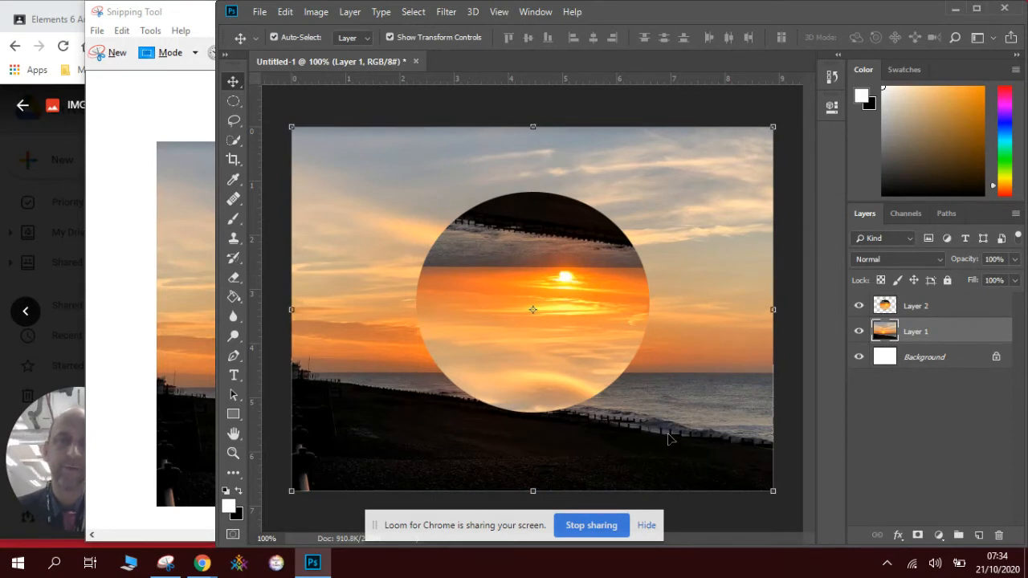
{"action": "mouse_move", "coordinate": [643, 374]}
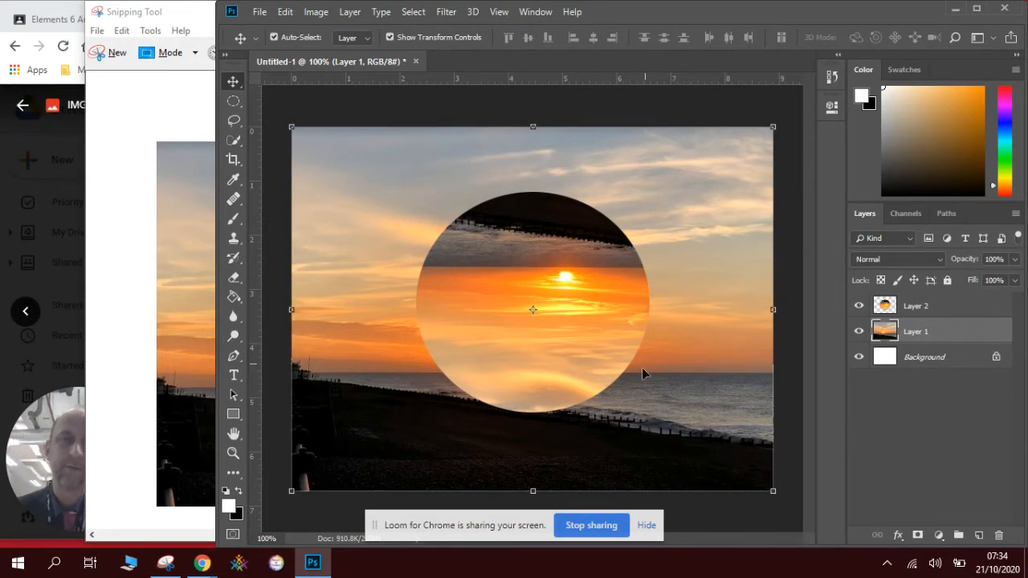
{"action": "mouse_move", "coordinate": [492, 179]}
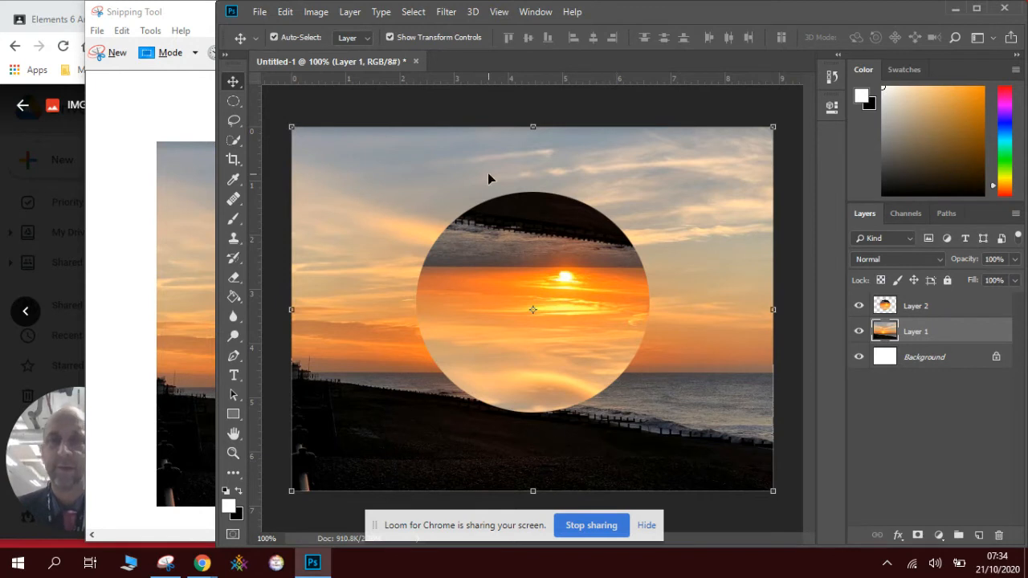
{"action": "left_click", "coordinate": [233, 279]}
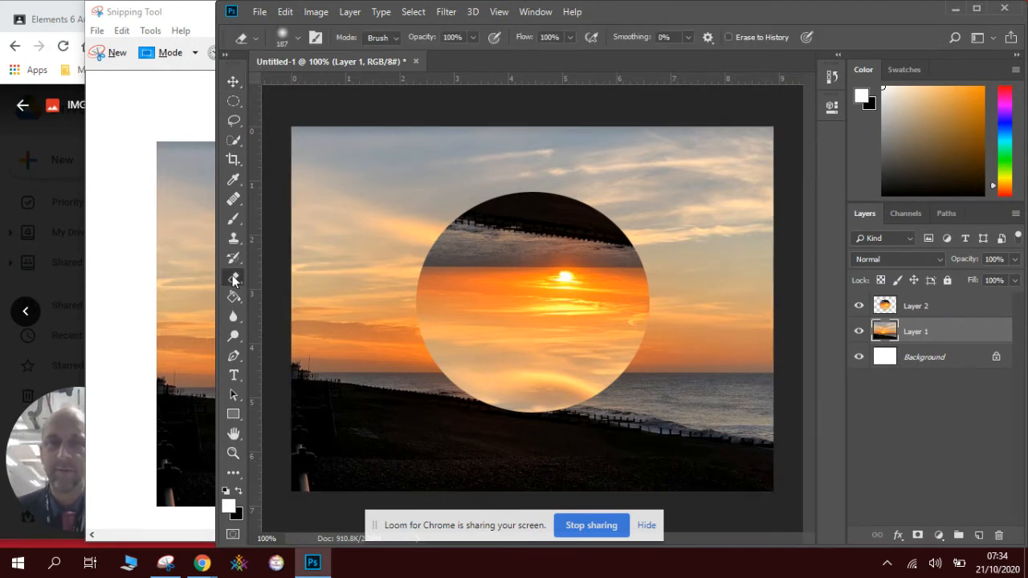
Use a large Soft Round eraser at 0% hardness to fade the Layer 2 circle's bottom
{"action": "left_click", "coordinate": [299, 37]}
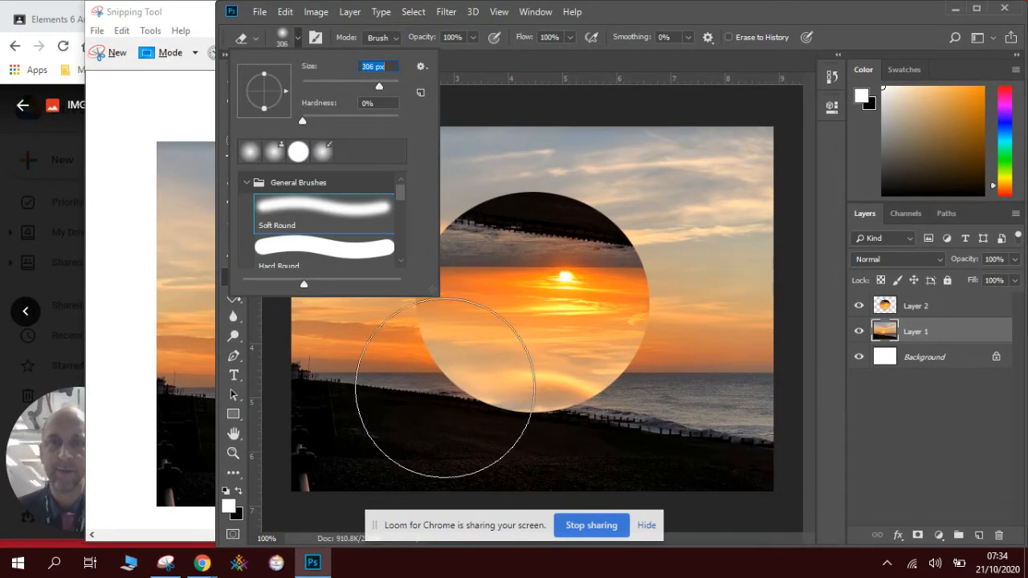
{"action": "left_click_drag", "start_coordinate": [378, 86], "coordinate": [386, 86]}
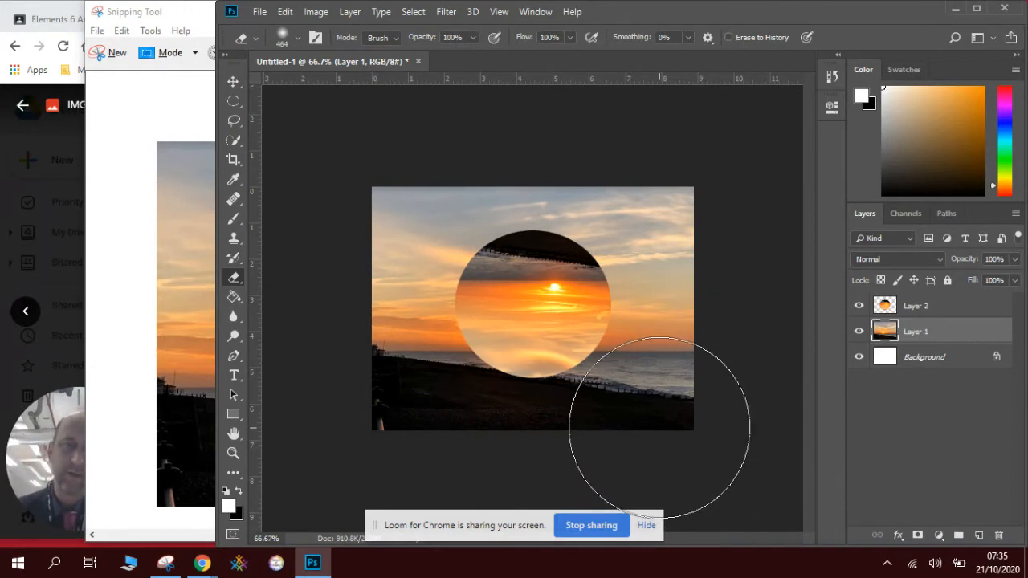
{"action": "mouse_move", "coordinate": [538, 470]}
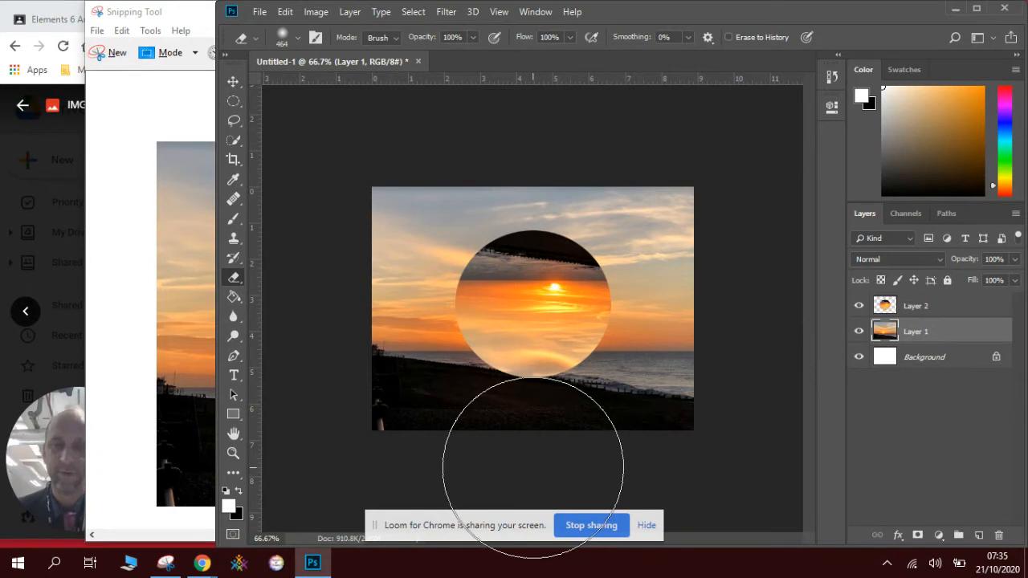
{"action": "left_click", "coordinate": [916, 306]}
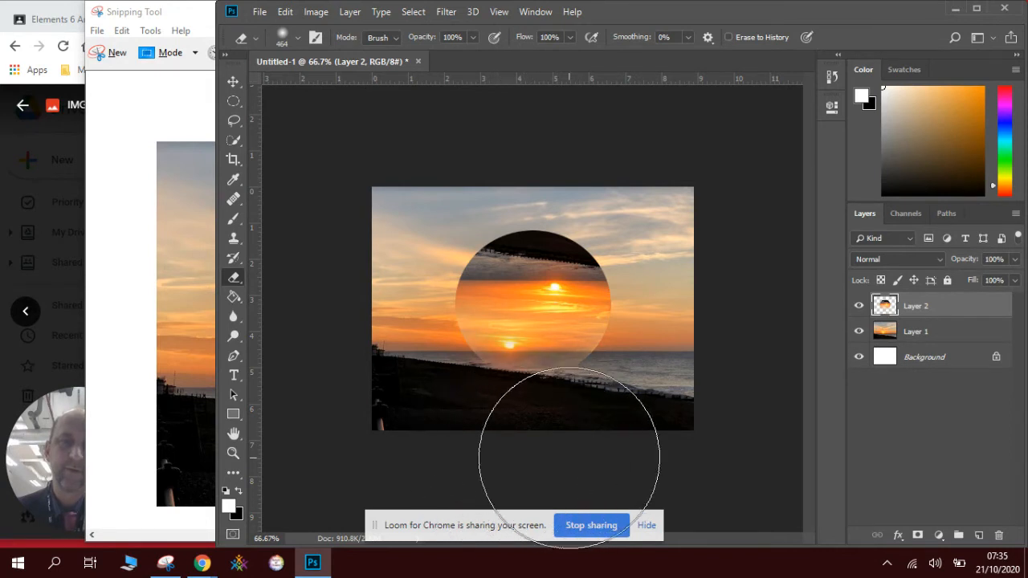
{"action": "mouse_move", "coordinate": [740, 478]}
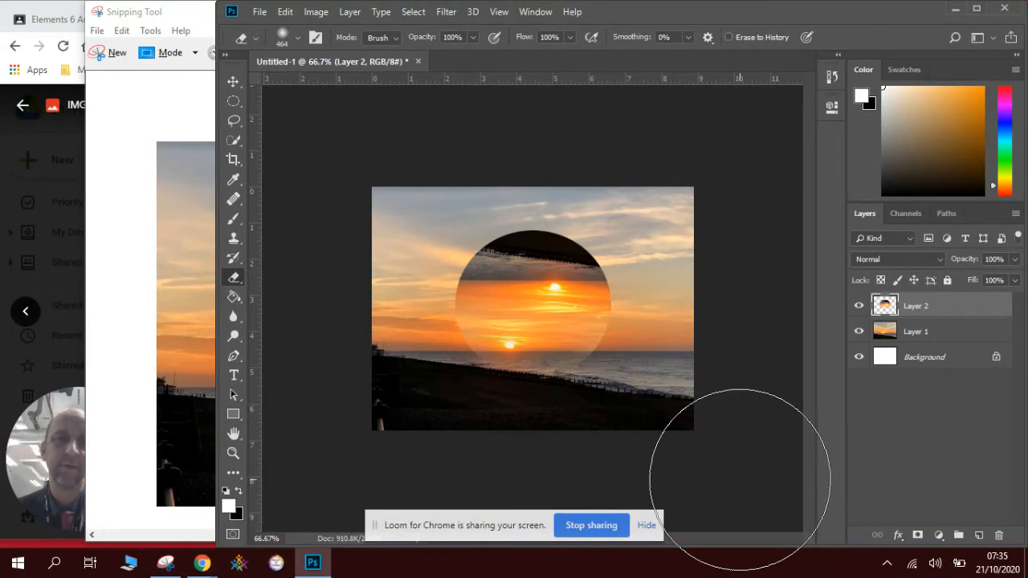
{"action": "mouse_move", "coordinate": [498, 478]}
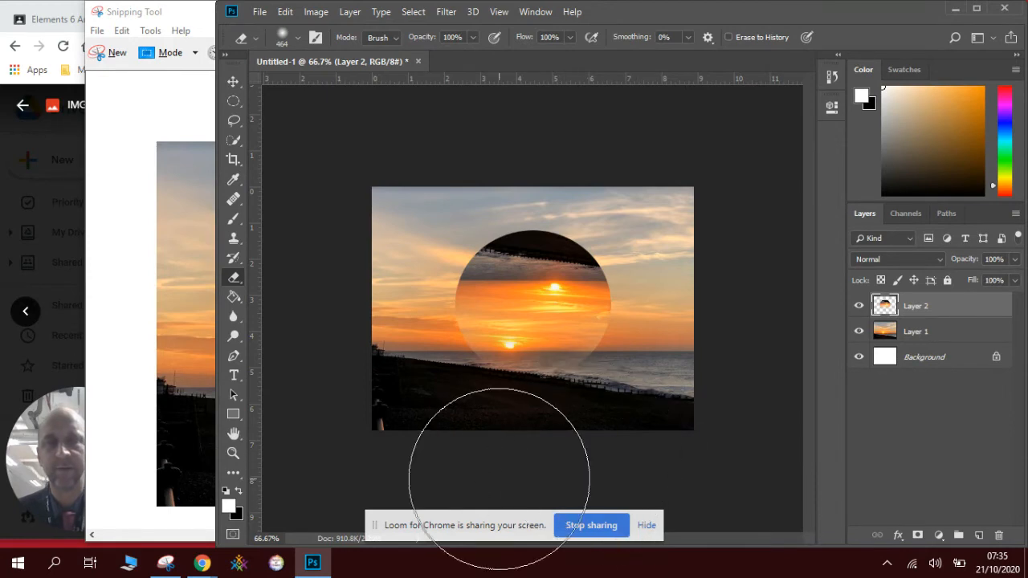
{"action": "left_click", "coordinate": [233, 82]}
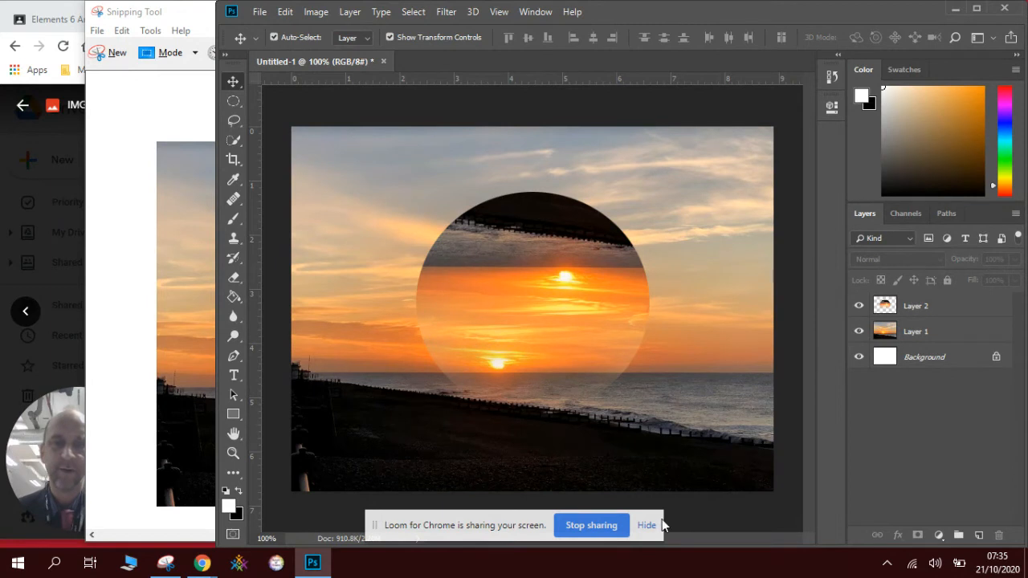
{"action": "mouse_move", "coordinate": [705, 504]}
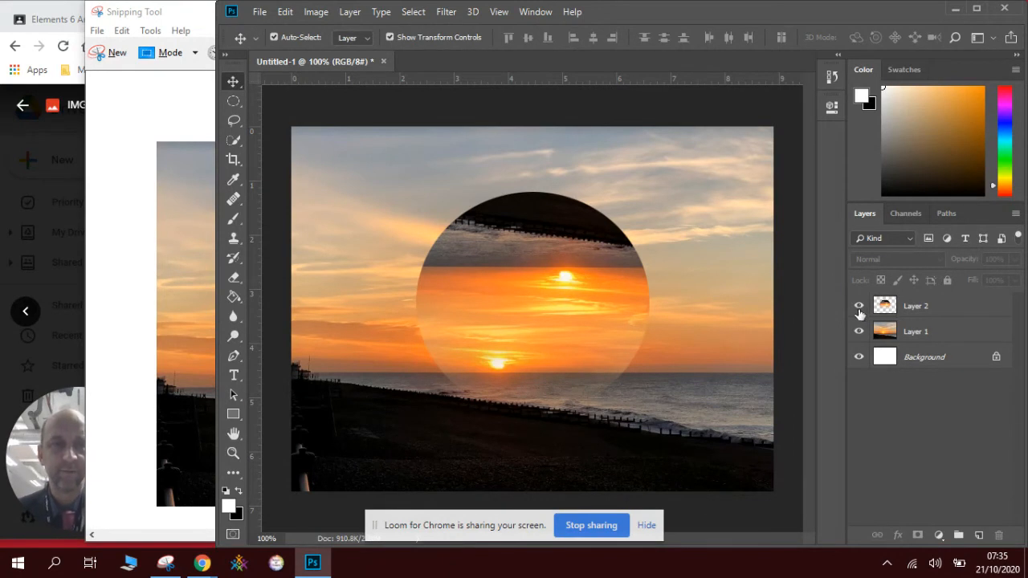
Hide the faded circle on Layer 2 with its eye icon
{"action": "left_click", "coordinate": [859, 306]}
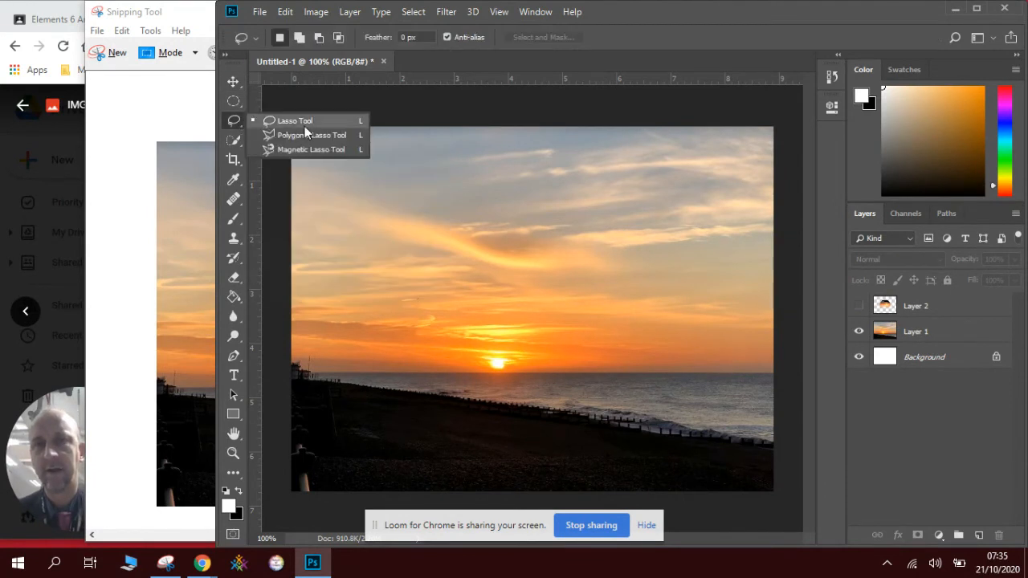
Outline an M shape over the sun and sea with the Polygonal Lasso and copy it to Layer 3
{"action": "left_click", "coordinate": [312, 135]}
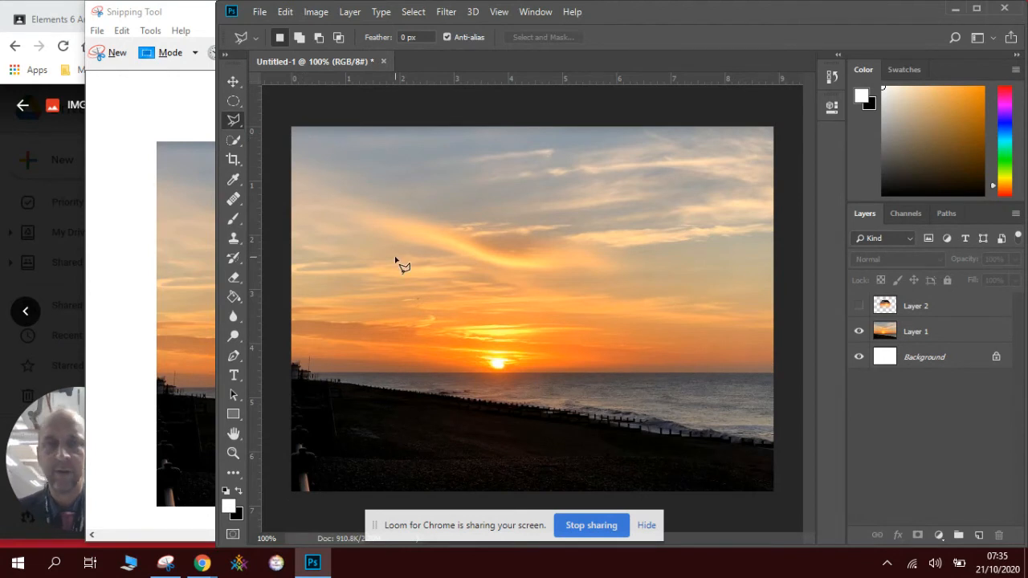
{"action": "mouse_move", "coordinate": [416, 229]}
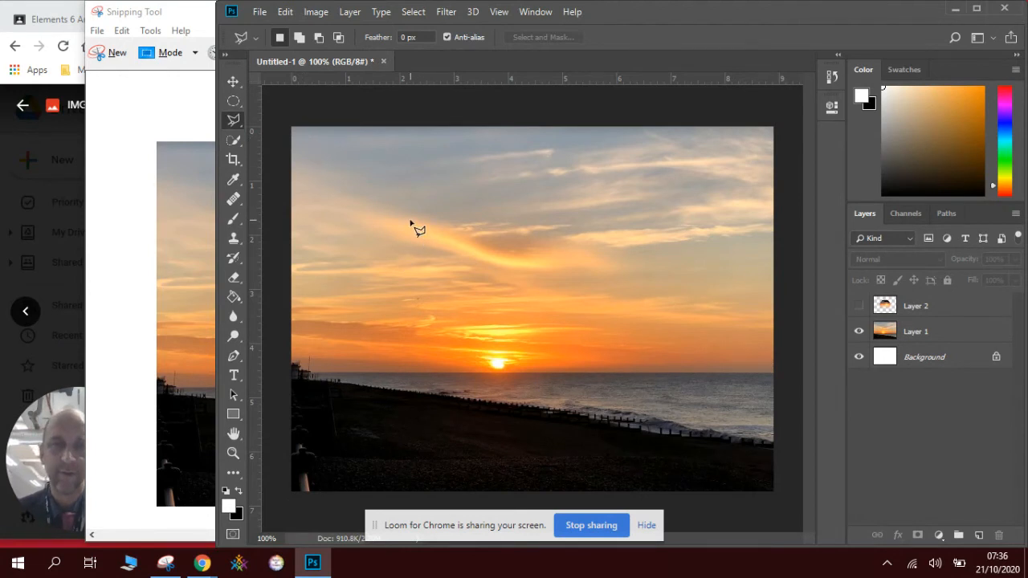
{"action": "left_click_drag", "start_coordinate": [412, 224], "coordinate": [416, 366]}
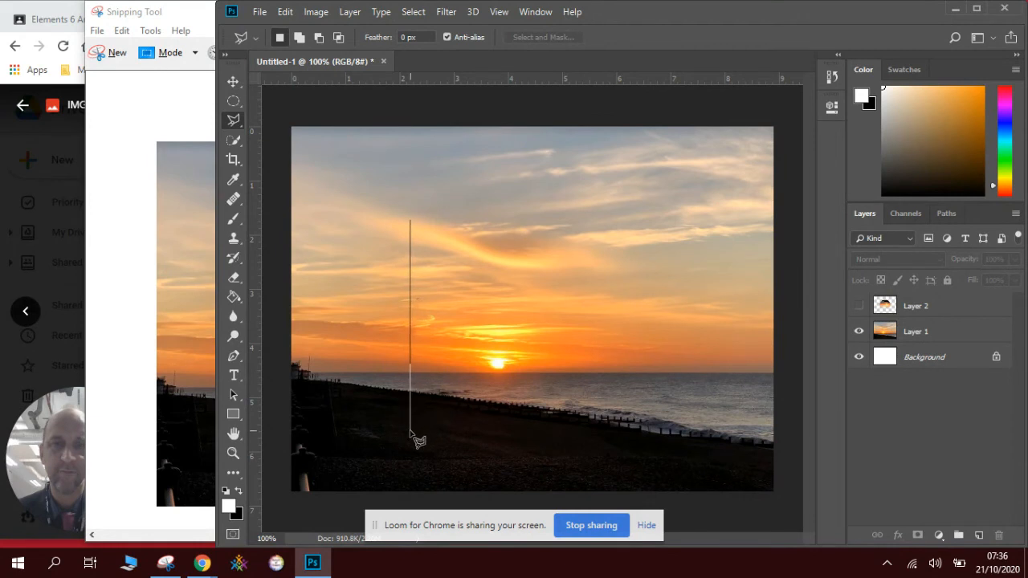
{"action": "left_click_drag", "start_coordinate": [414, 438], "coordinate": [635, 438]}
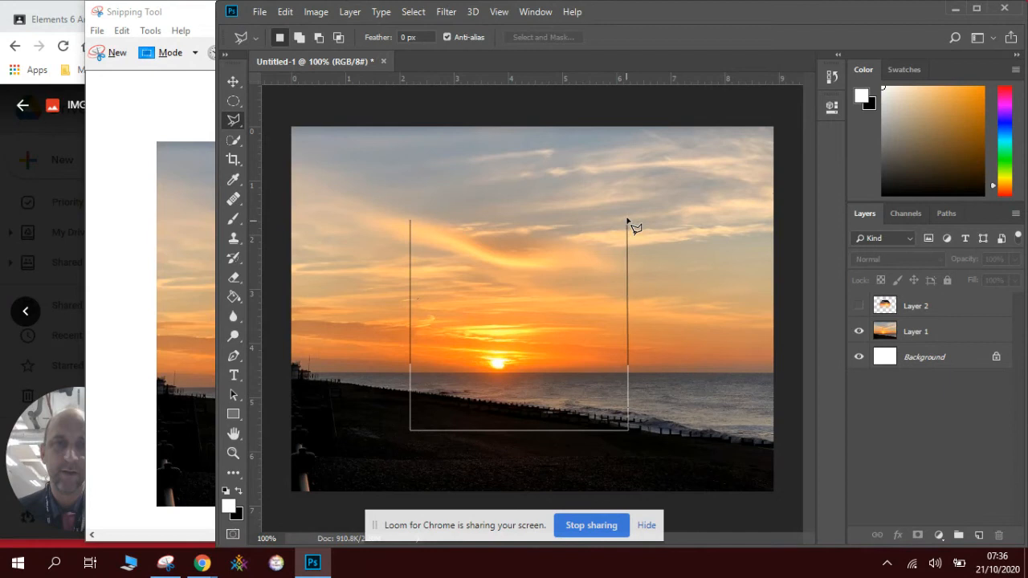
{"action": "left_click_drag", "start_coordinate": [629, 218], "coordinate": [529, 320]}
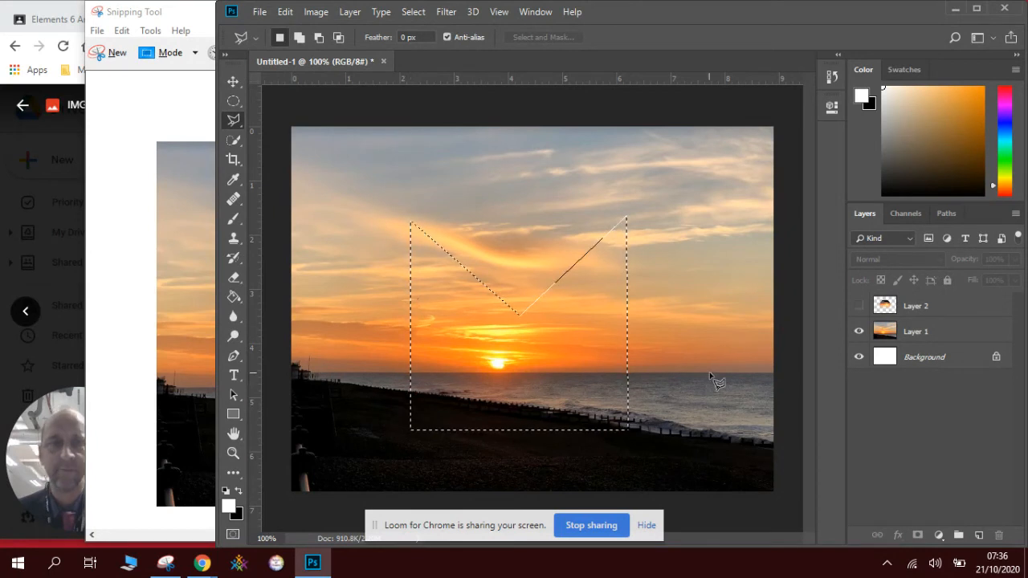
{"action": "left_click", "coordinate": [915, 331]}
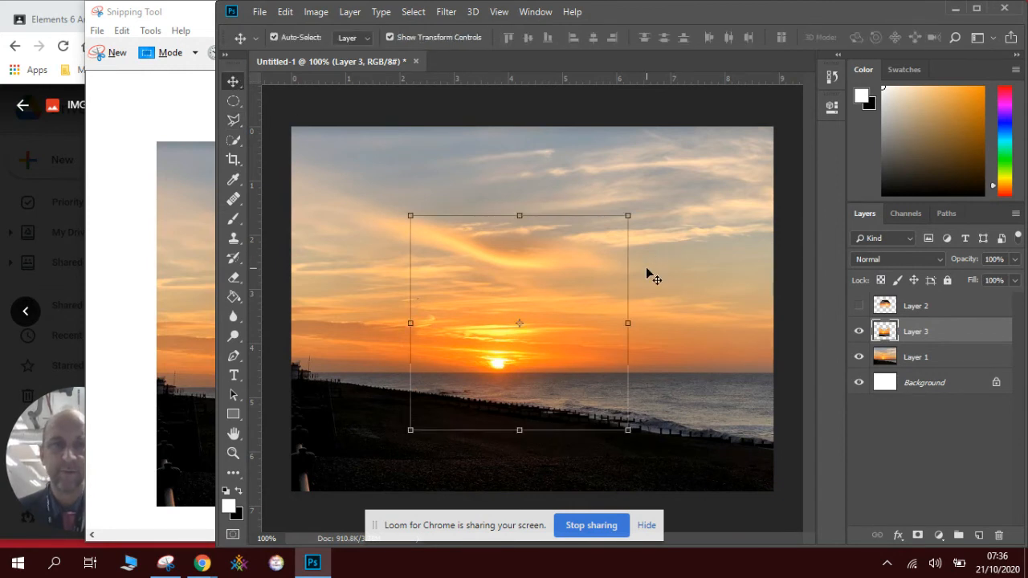
Rotate the M piece on Layer 3 by 180° and drag it into the sky above the sun
{"action": "left_click", "coordinate": [917, 357]}
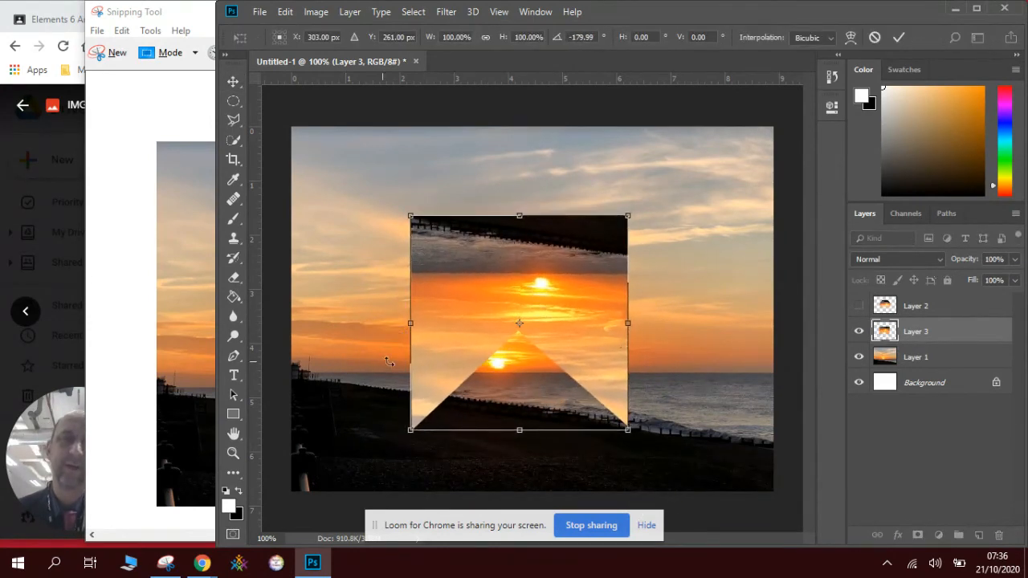
{"action": "left_click_drag", "start_coordinate": [519, 323], "coordinate": [523, 275]}
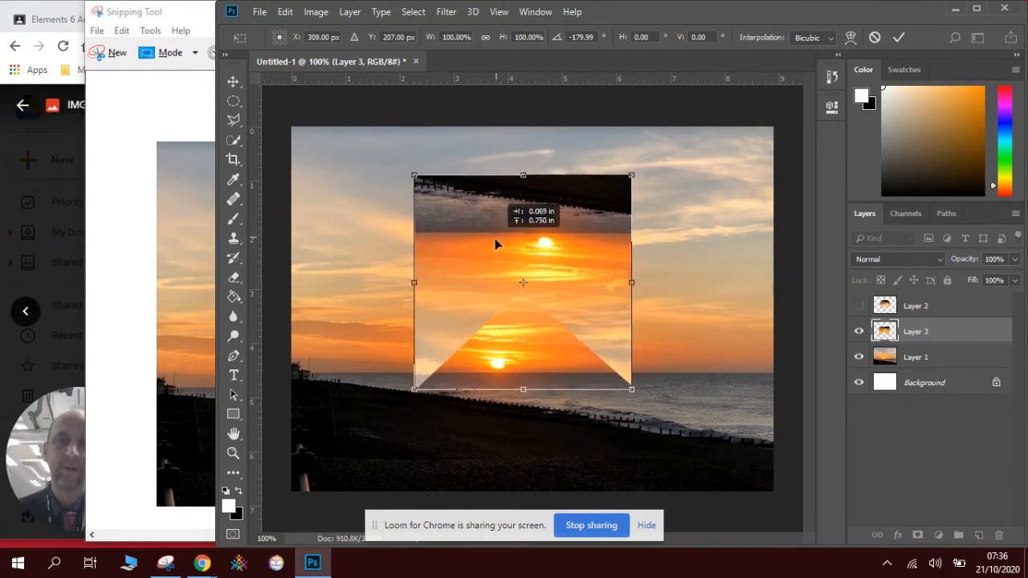
{"action": "left_click_drag", "start_coordinate": [522, 282], "coordinate": [511, 309]}
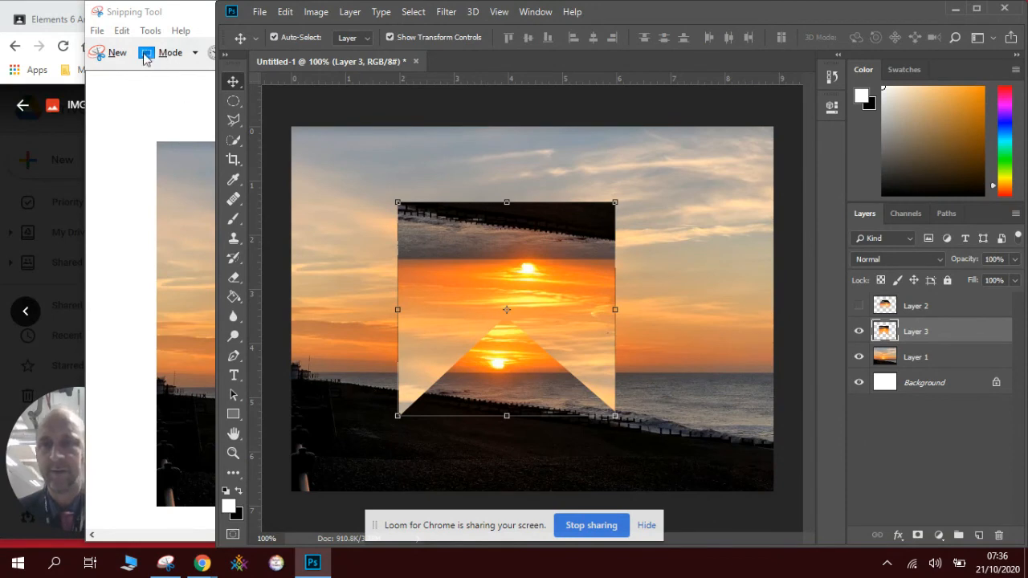
{"action": "mouse_move", "coordinate": [253, 233]}
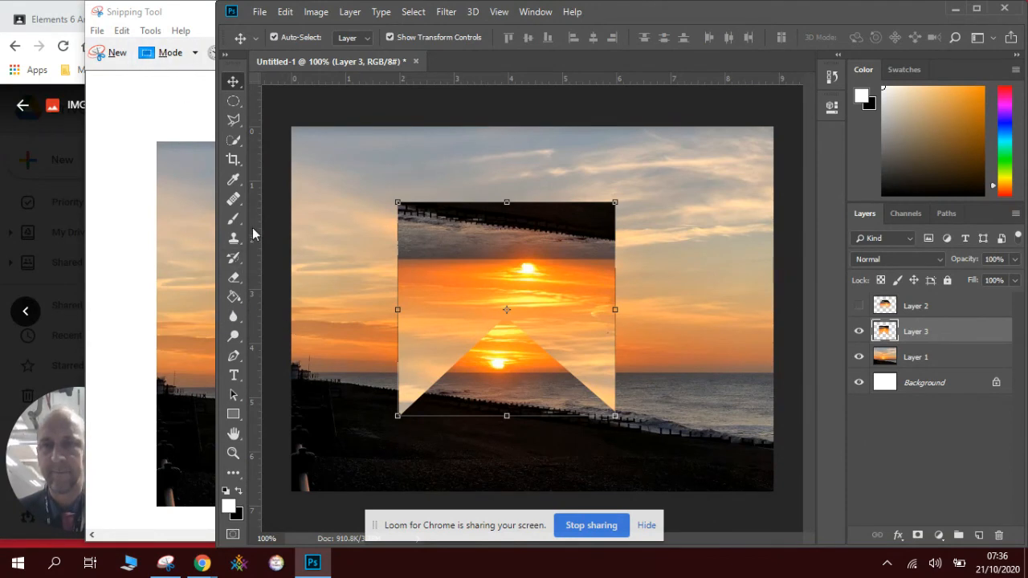
{"action": "left_click", "coordinate": [234, 277]}
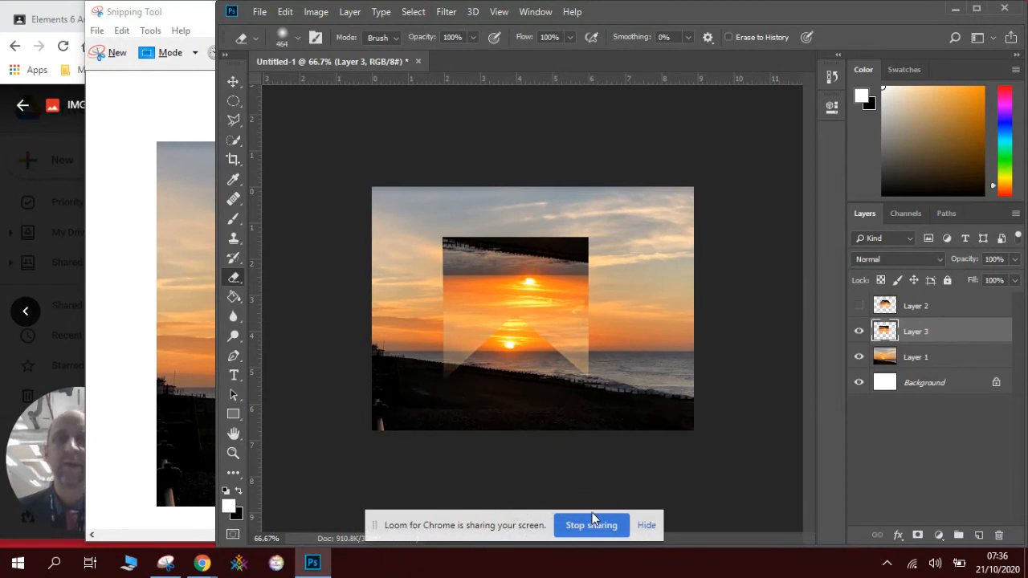
{"action": "mouse_move", "coordinate": [691, 486]}
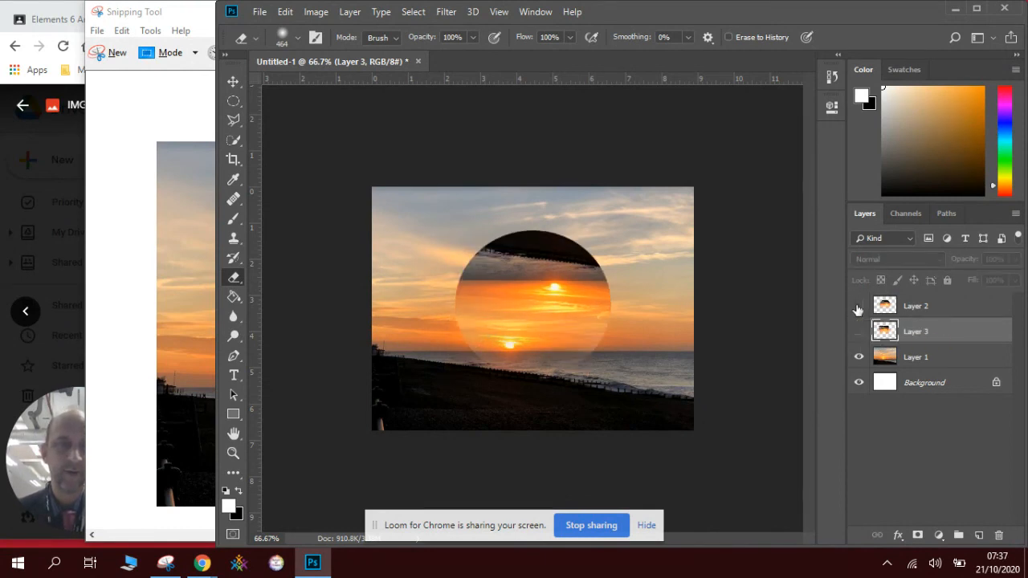
Toggle layer visibility to compare, ending with Layer 2's circle shown and Layer 3 hidden
{"action": "left_click", "coordinate": [859, 305]}
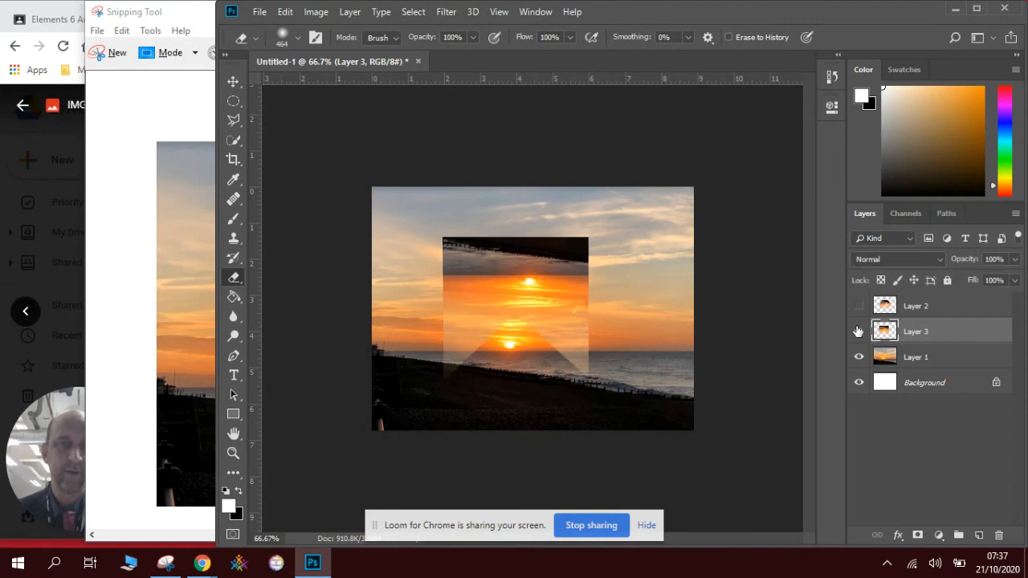
{"action": "mouse_move", "coordinate": [858, 331]}
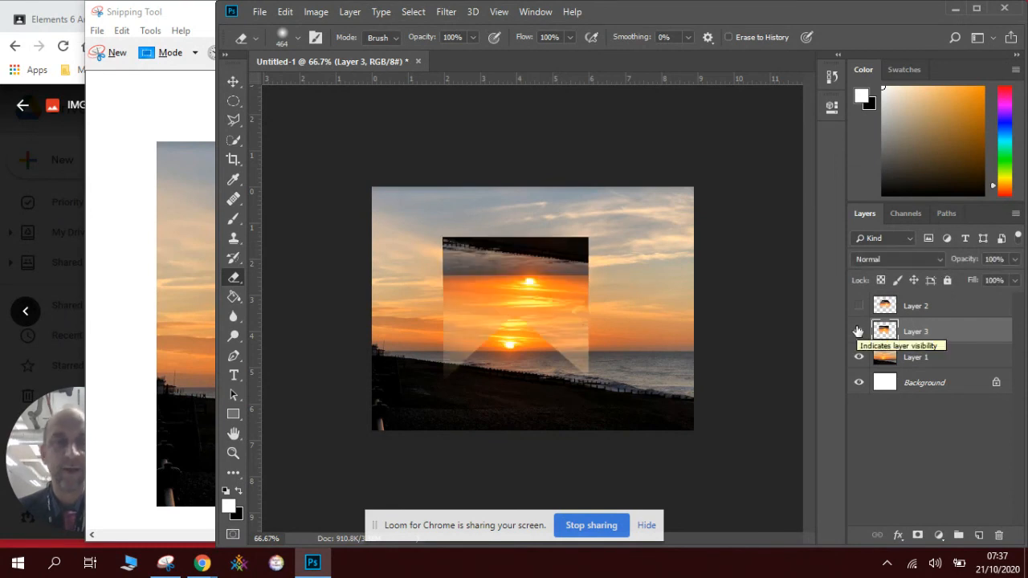
{"action": "left_click", "coordinate": [858, 306]}
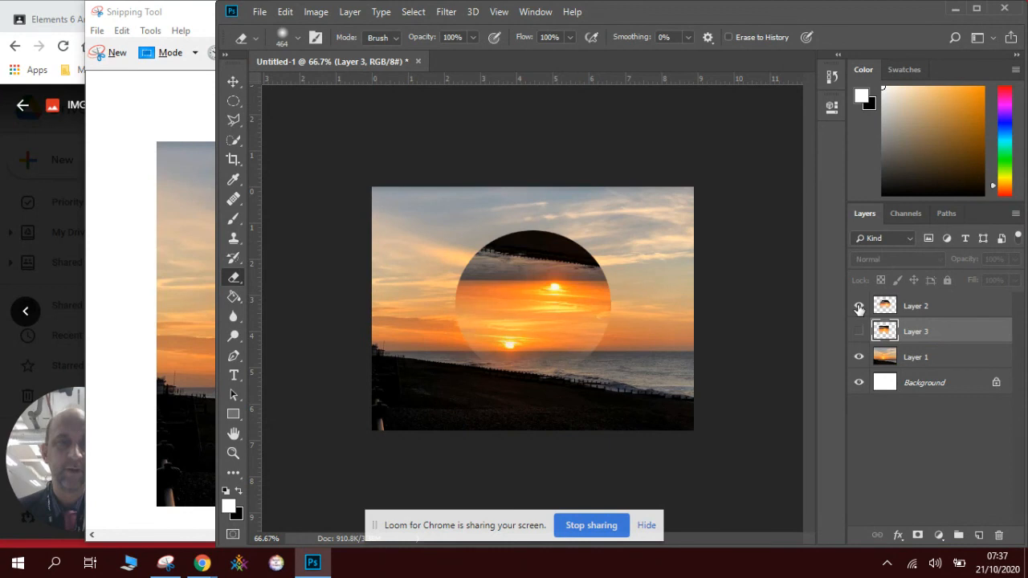